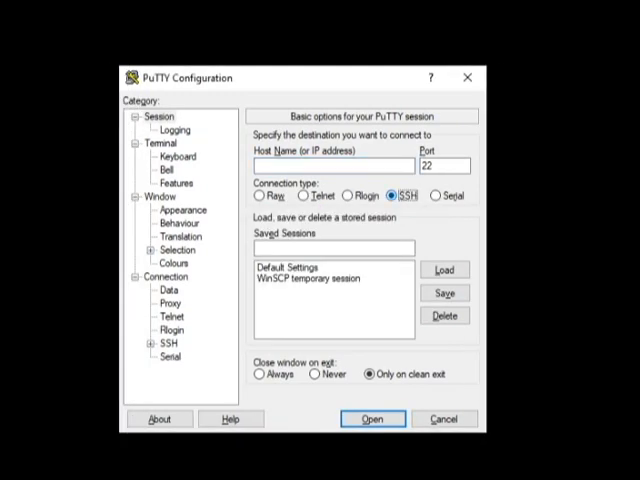
- Open an SSH session to 192.168.10.2 and log in as root
{"action": "type", "text": "192.168.10."}
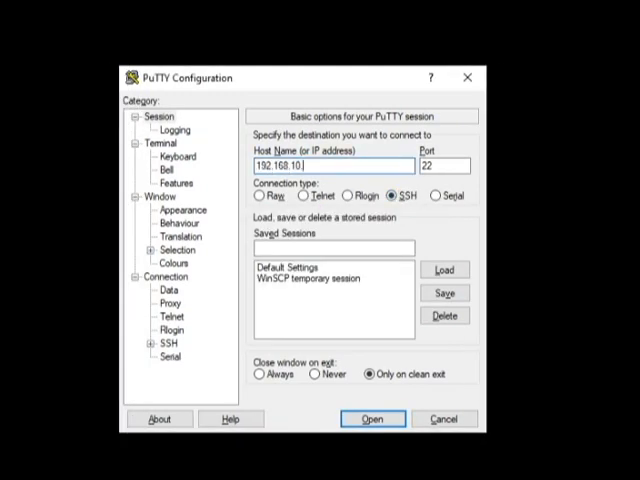
{"action": "type", "text": "2"}
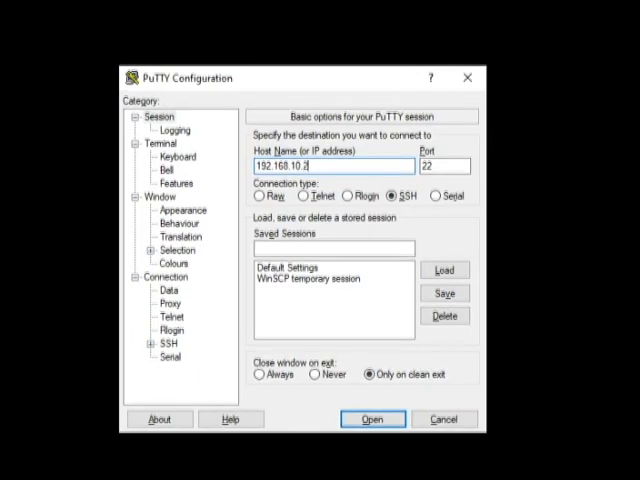
{"action": "left_click", "coordinate": [371, 419]}
{"action": "type", "text": "root"}
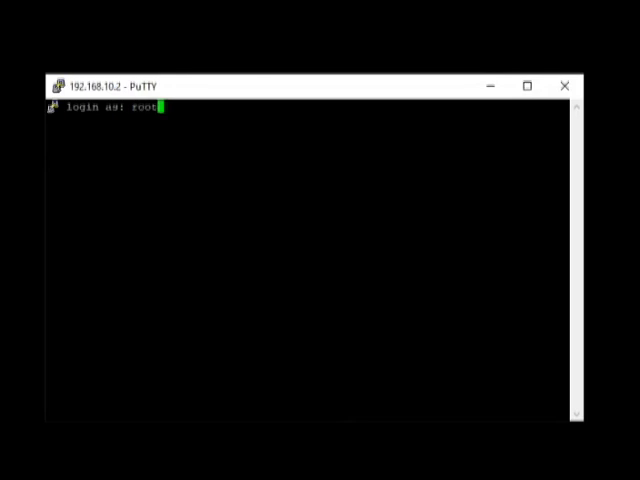
{"action": "key", "text": "Return"}
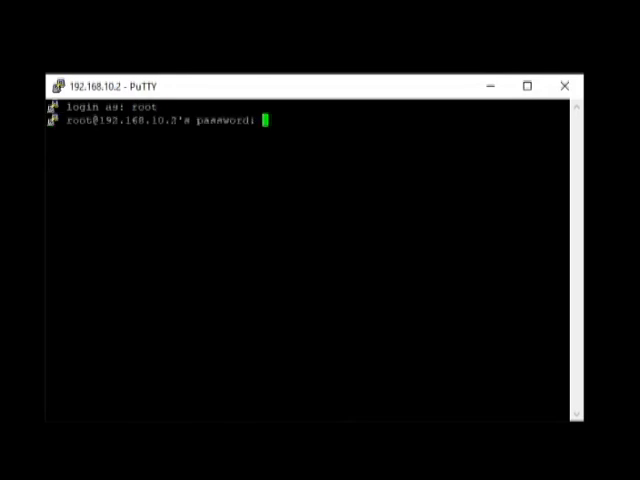
{"action": "key", "text": "Return"}
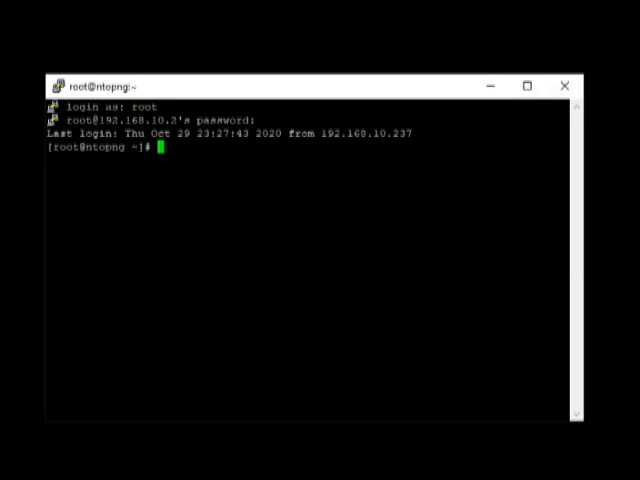
- Run cat /etc/os-release to confirm the server is CentOS Linux 7 (Core)
{"action": "type", "text": "c"}
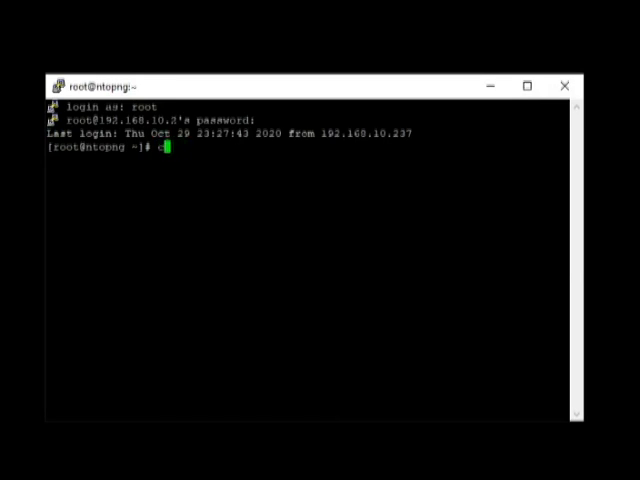
{"action": "type", "text": "at /"}
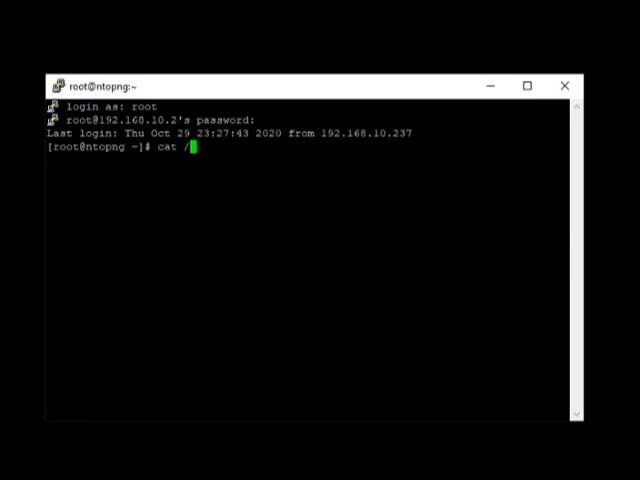
{"action": "type", "text": "etc/os-re"}
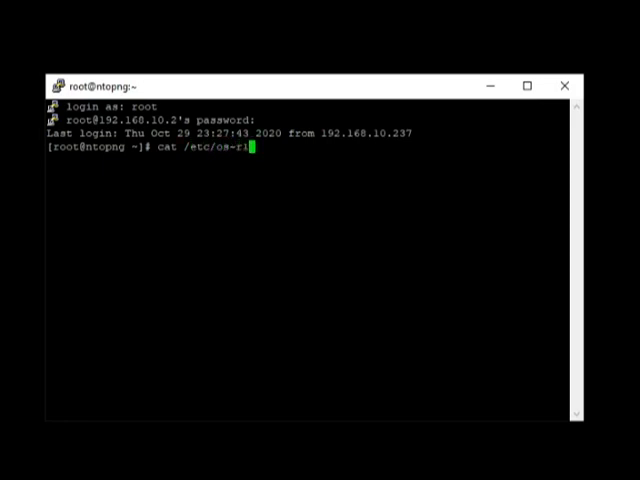
{"action": "key", "text": "Return"}
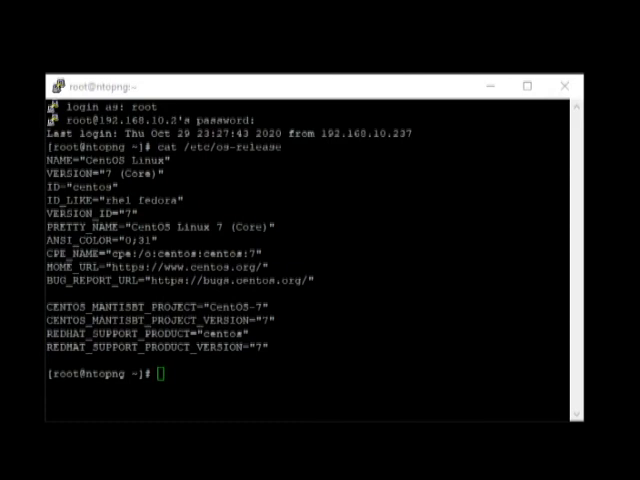
- Download the epel-release-7-12 rpm with wget and move into /etc/yum.repos.d
{"action": "type", "text": "wget https://dl.fedoraproject.org/pub/epel/7/x86_64/Packages/e/epel-release-7-12.noarch.rpm"}
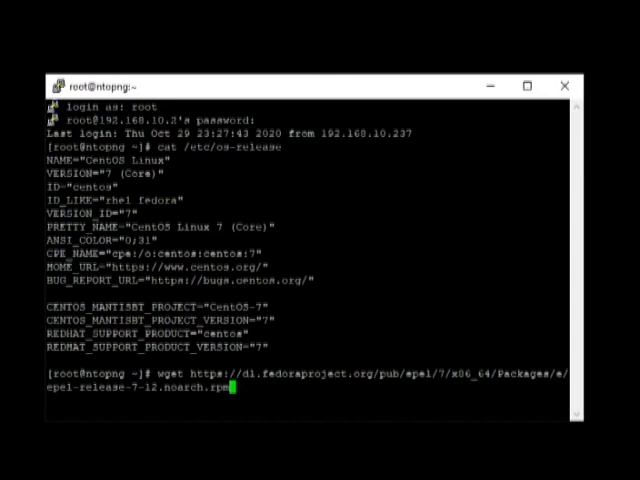
{"action": "key", "text": "Return"}
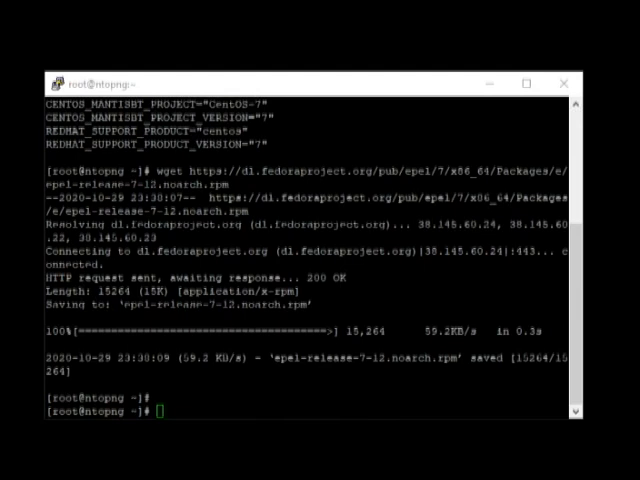
{"action": "type", "text": "cd /etc/yum.repos.d/"}
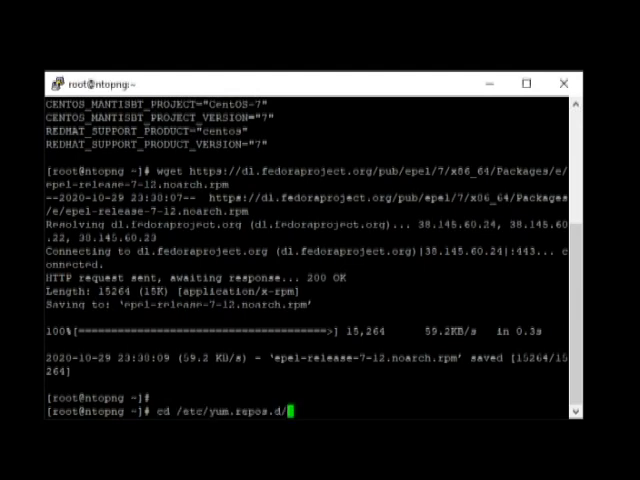
{"action": "key", "text": "Return"}
{"action": "type", "text": "wget https://packages.ntop.org/centos/ntop.repo -O ntop.repo"}
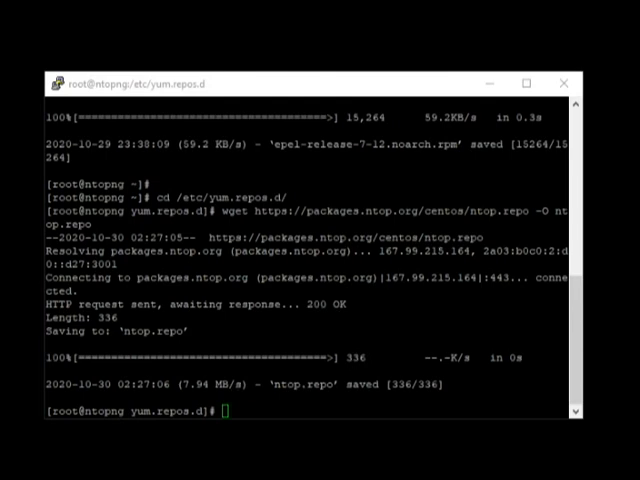
- Run yum install redis hiredis, then attempt the mistyped 'install redis' command
{"action": "type", "text": "yum install redis hiredis"}
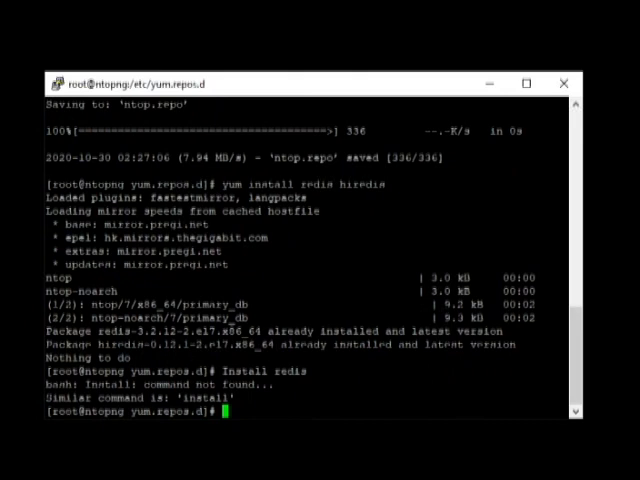
{"action": "type", "text": "install redis"}
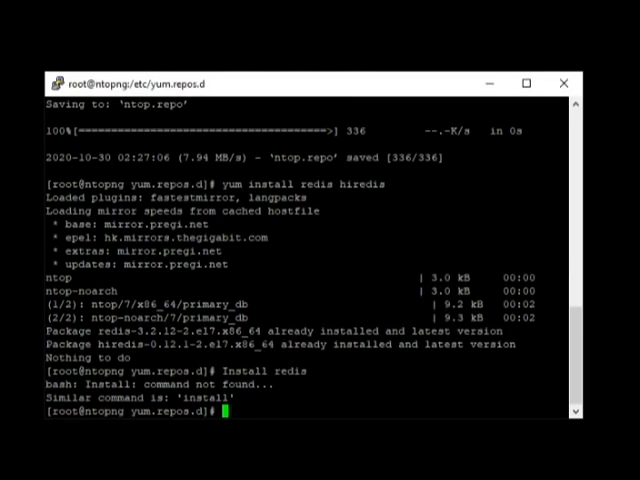
{"action": "type", "text": "yum cel"}
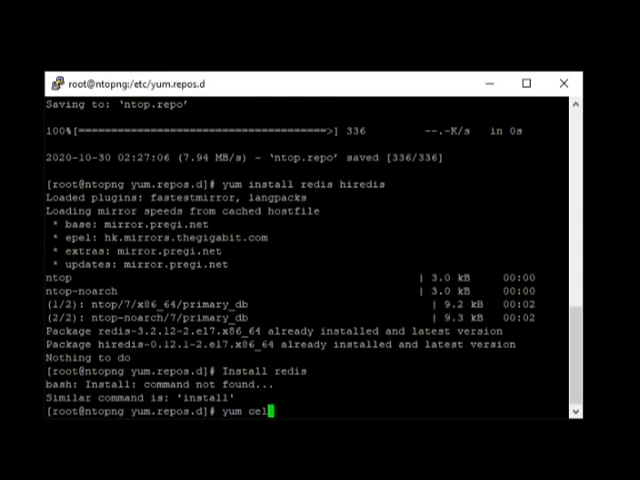
- Clean yum caches with yum clean all and run yum update, finding nothing to update
{"action": "type", "text": "an"}
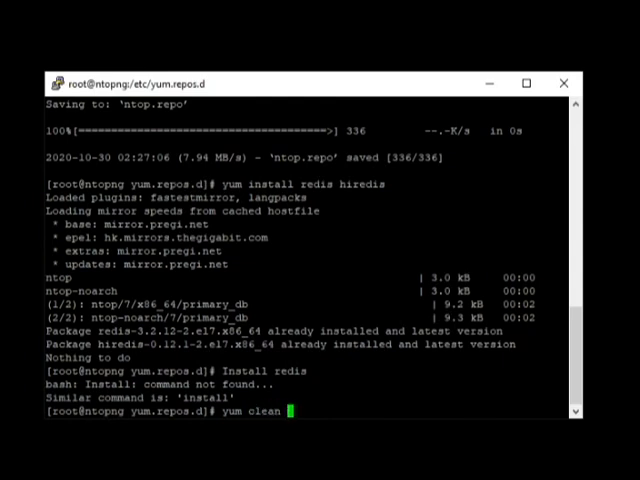
{"action": "key", "text": "Return"}
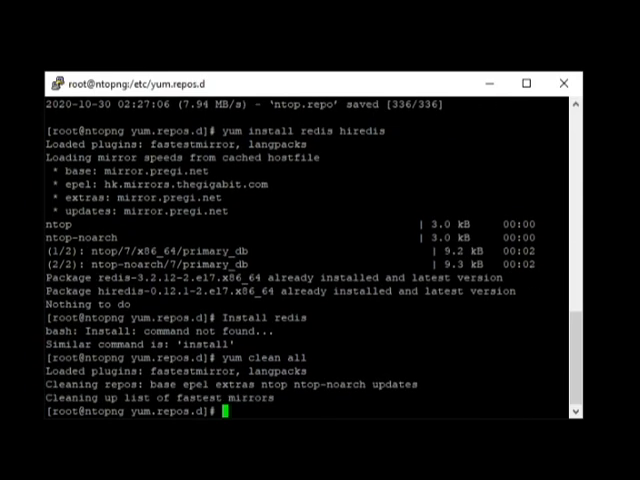
{"action": "type", "text": "yu"}
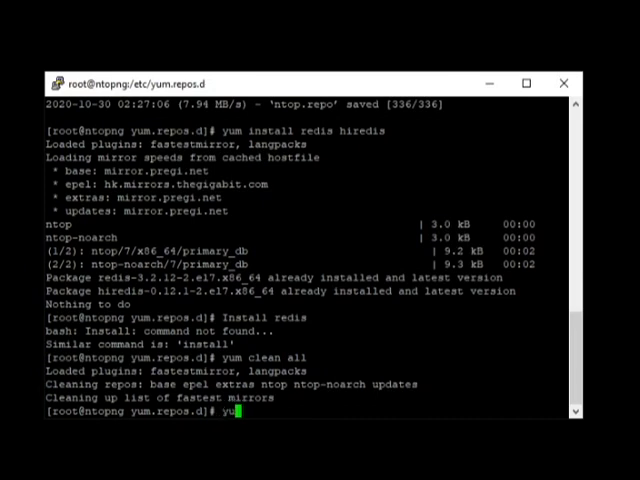
{"action": "key", "text": "Return"}
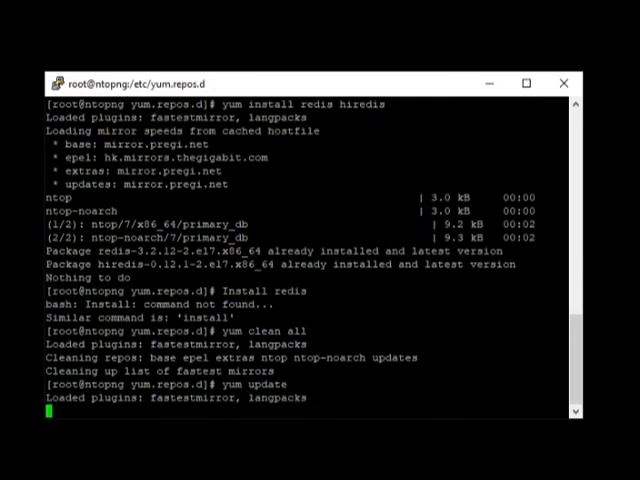
{"action": "scroll", "scroll_direction": "down", "scroll_amount": 3}
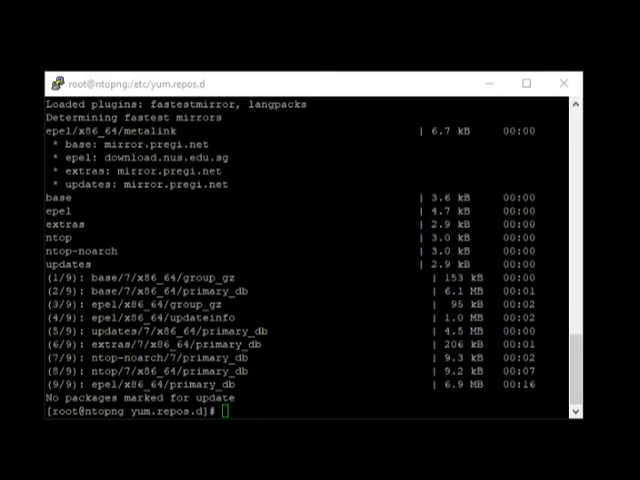
- Install pfring, n2disk, nprobe, ntopng, ntopng-data, cento and nbox with yum
{"action": "type", "text": "yum install pfring n2disk nprobe ntopng ntopng-data cento nbox"}
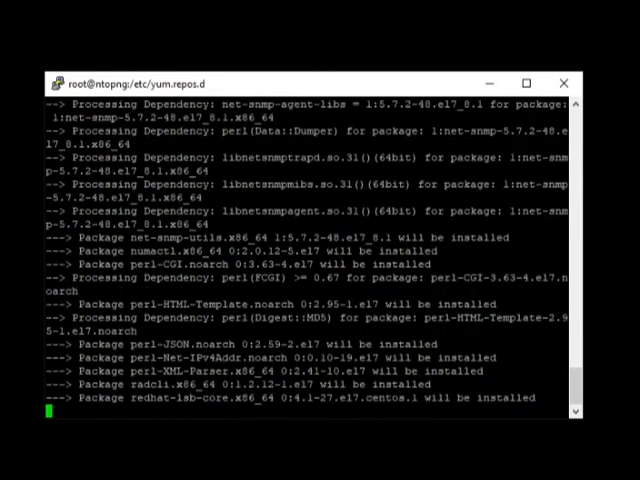
{"action": "scroll", "scroll_direction": "down", "scroll_amount": 3}
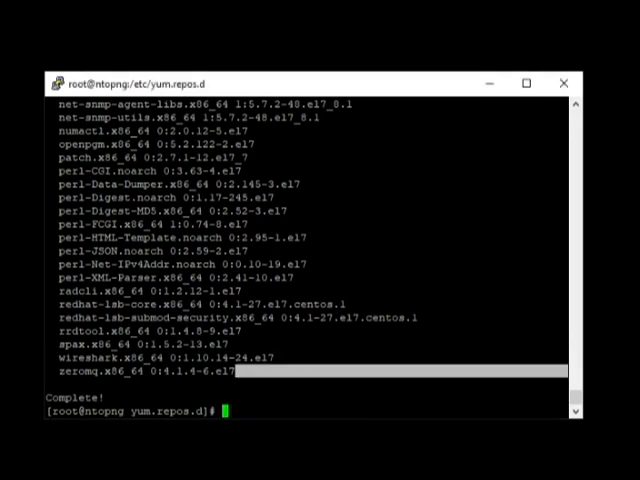
- Enable redis and ntopng to start at boot with systemctl
{"action": "type", "text": "systemc"}
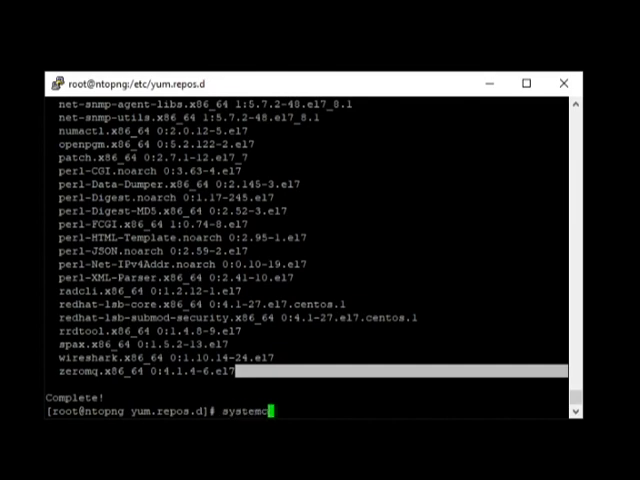
{"action": "type", "text": "tl enable red"}
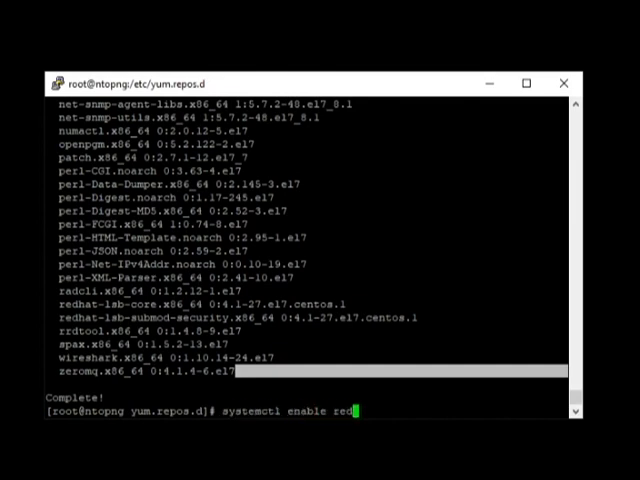
{"action": "key", "text": "Return"}
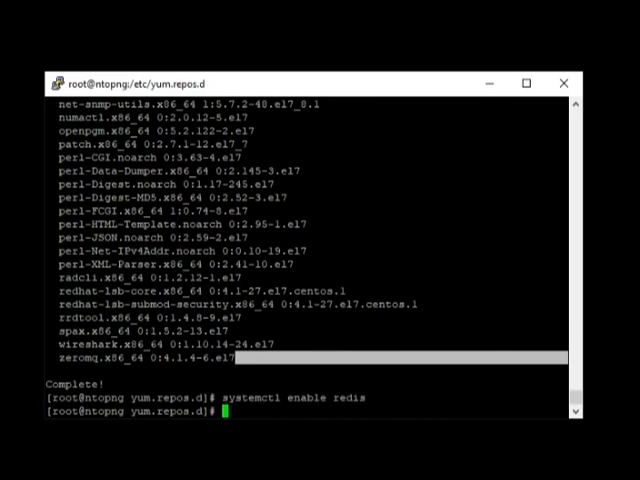
{"action": "type", "text": "systemctl enable ntopng"}
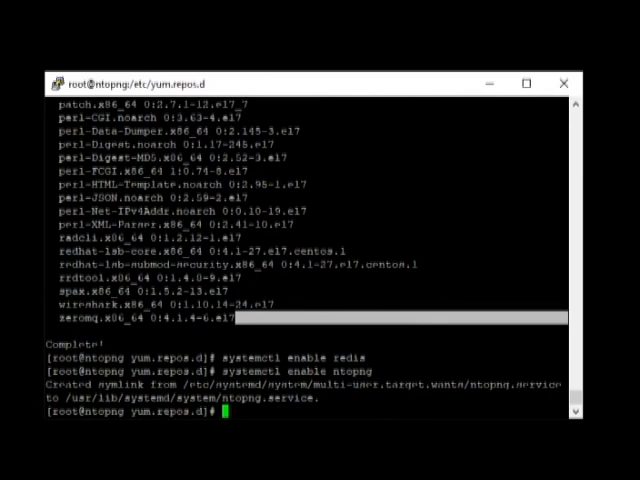
{"action": "type", "text": "systemctl enable ntopng"}
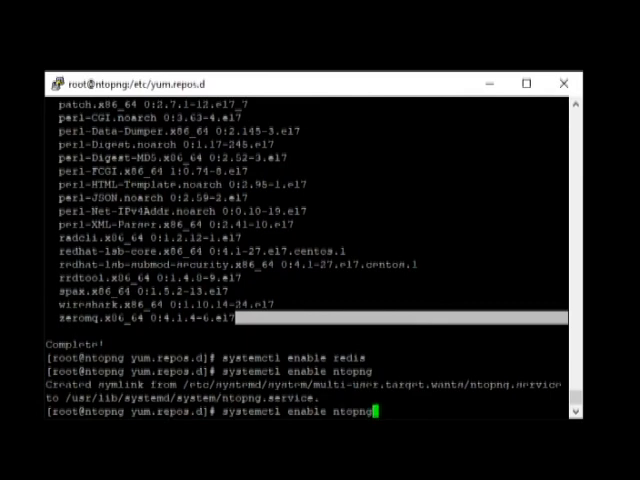
- Restart the redis service and start the ntopng service
{"action": "type", "text": "yum update"}
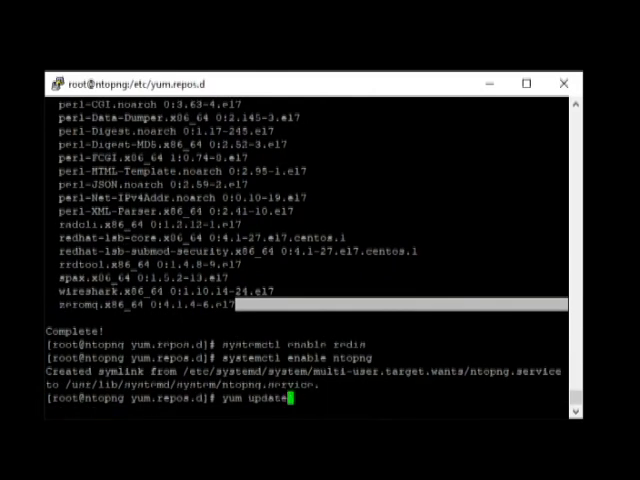
{"action": "type", "text": "systemctl enable redi"}
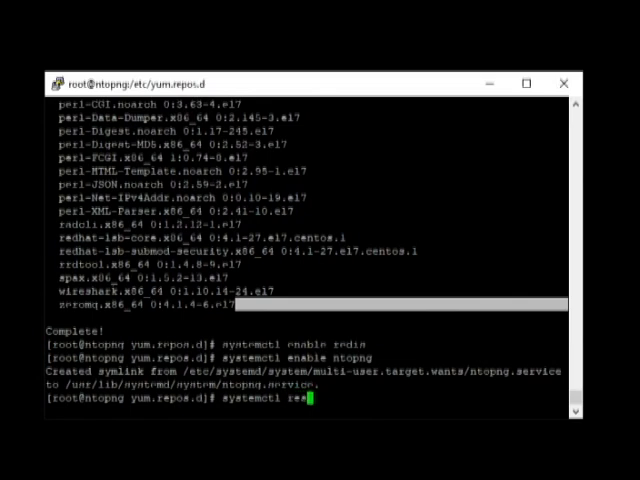
{"action": "type", "text": "tart redi"}
{"action": "key", "text": "Return"}
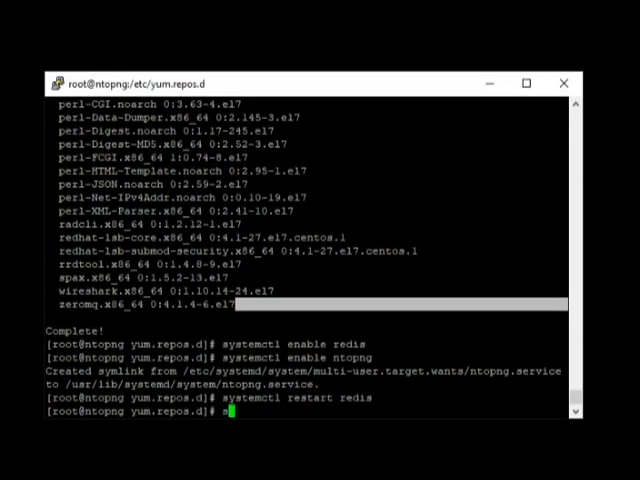
{"action": "type", "text": "systemctl start ntopn"}
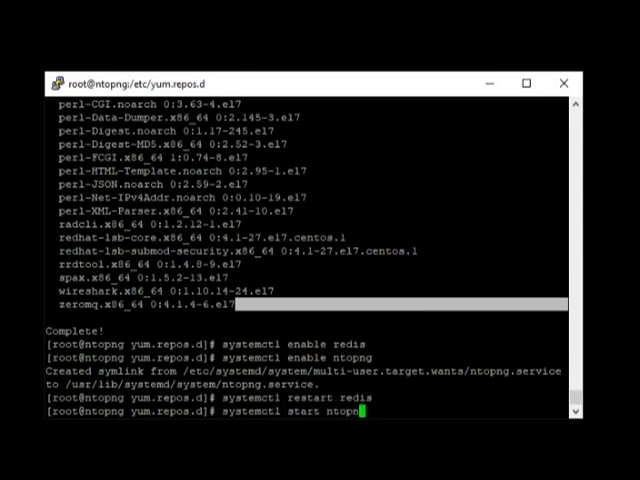
{"action": "key", "text": "Return"}
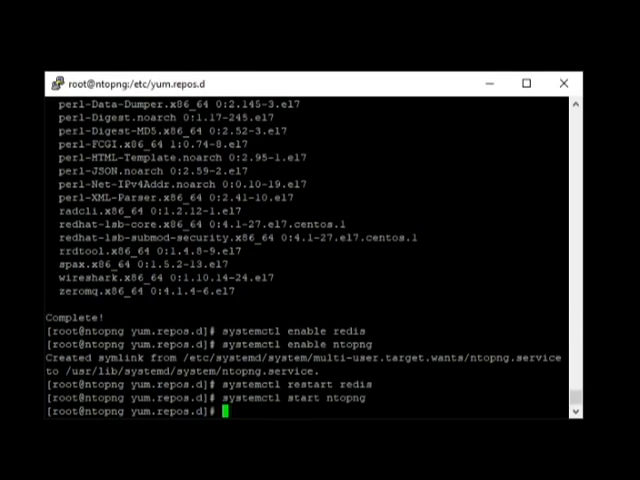
- List interfaces with ifconfig and select eth0's address 192.168.10.2
{"action": "type", "text": "ifconf"}
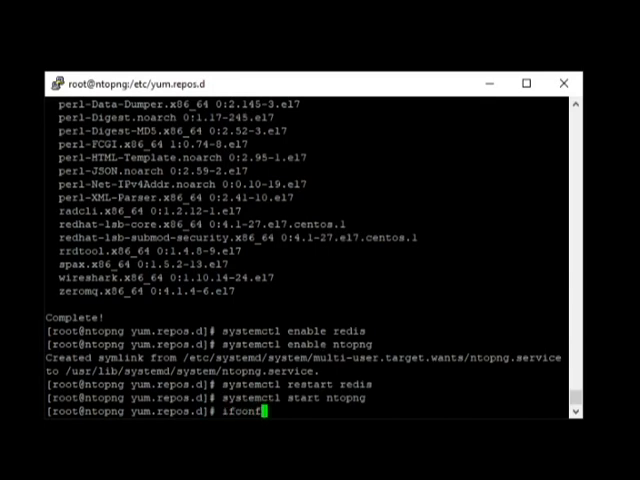
{"action": "key", "text": "Return"}
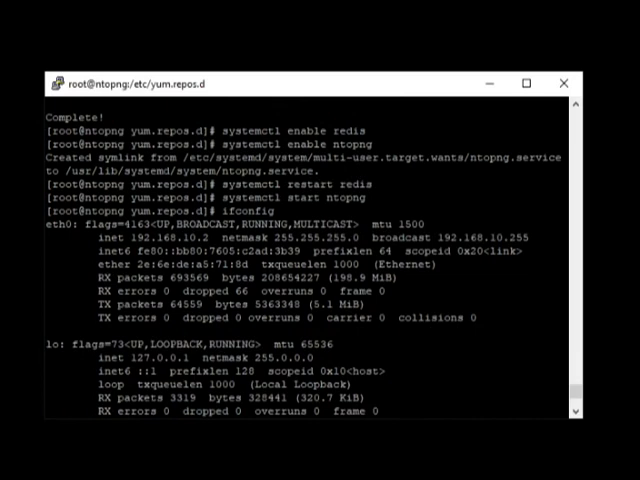
{"action": "double_click", "coordinate": [160, 237]}
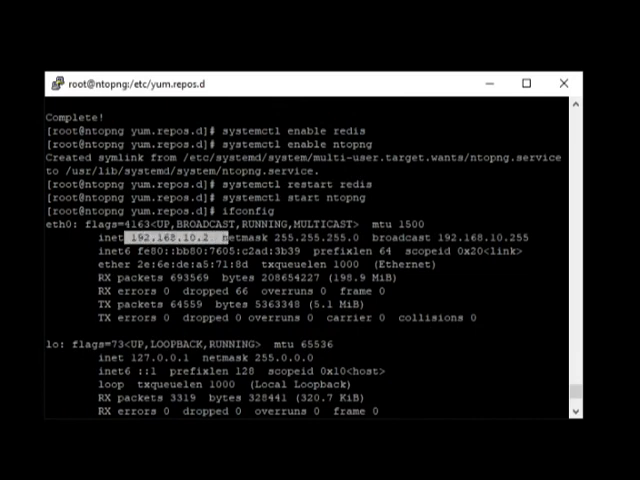
{"action": "scroll", "scroll_direction": "down", "scroll_amount": 3}
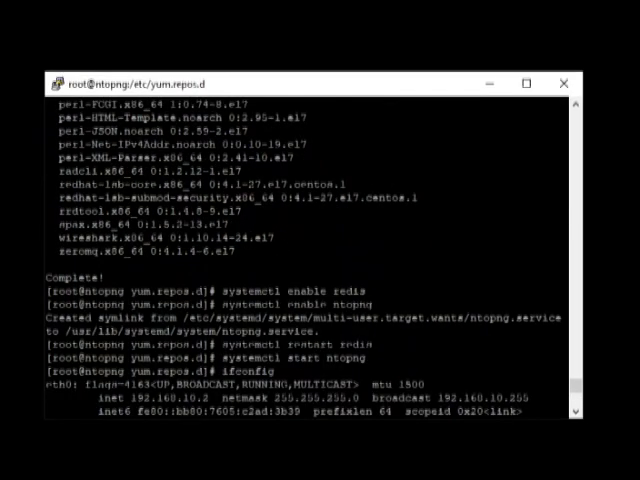
{"action": "scroll", "scroll_direction": "down", "scroll_amount": 3}
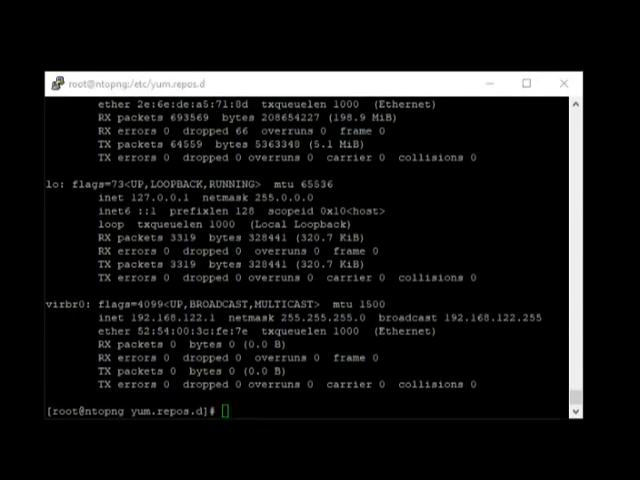
- Permanently open TCP ports 3000 and 6379 in the public zone and reload the firewall
{"action": "type", "text": "firewall-cmd --zone=public --add-port=3000/tcp --permanent"}
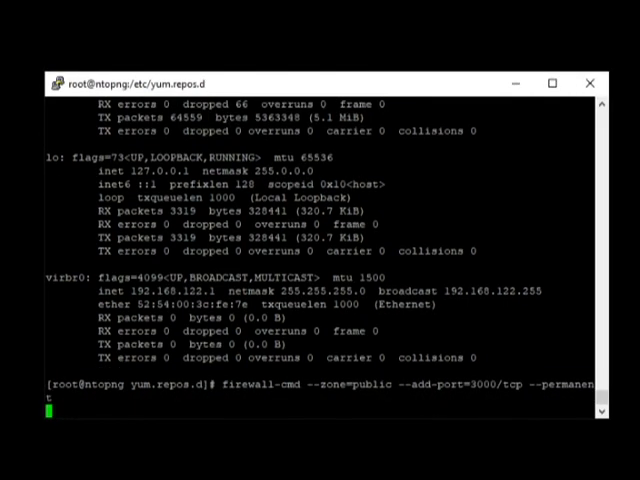
{"action": "key", "text": "Return"}
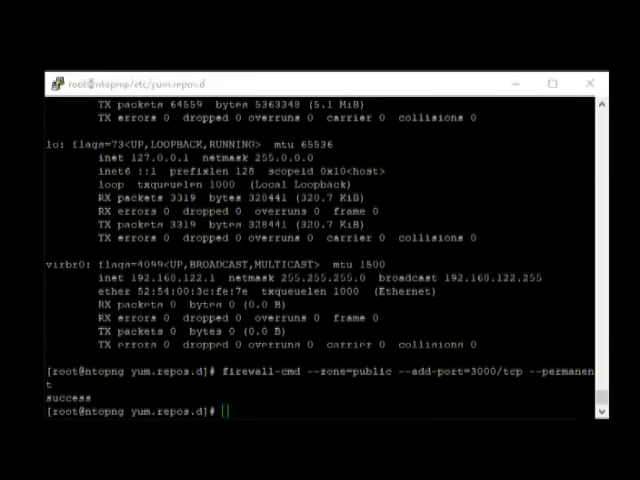
{"action": "type", "text": "firewall-cmd --zone=public --add-port=6379/tcp --permanent"}
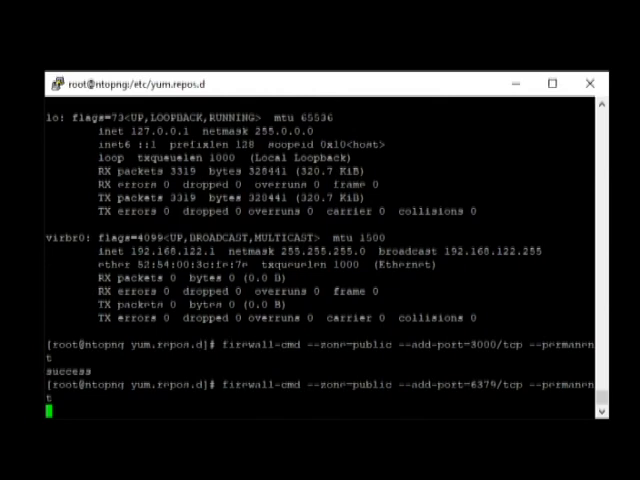
{"action": "key", "text": "Return"}
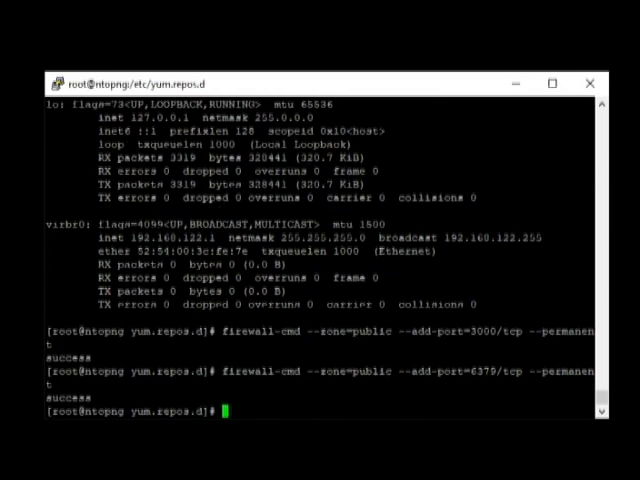
{"action": "type", "text": "fire"}
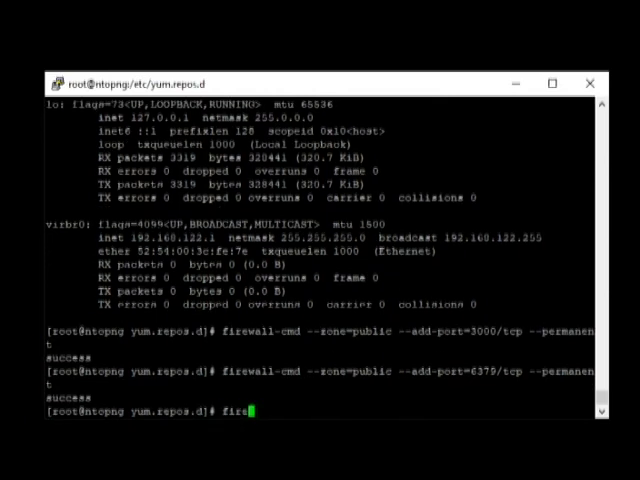
{"action": "type", "text": "ewall-cmd --reload"}
{"action": "type", "text": "n"}
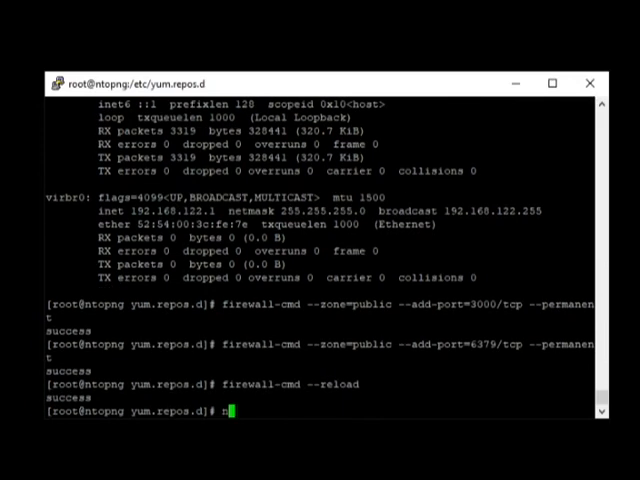
- Run netstat -tnl to list listening TCP ports, including 3000 and 6379
{"action": "type", "text": "ets"}
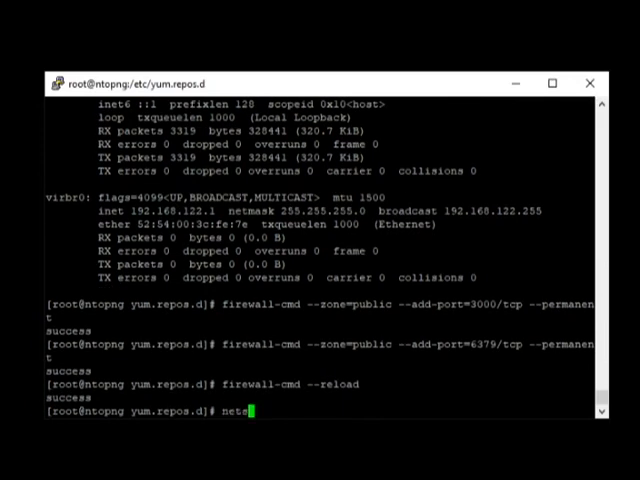
{"action": "type", "text": "t"}
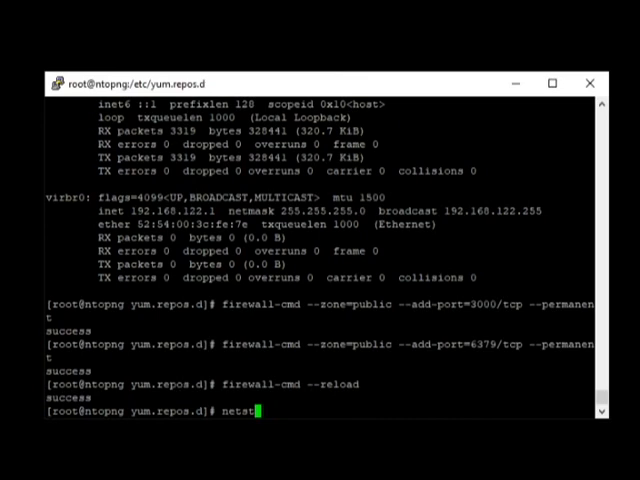
{"action": "type", "text": "-tnl"}
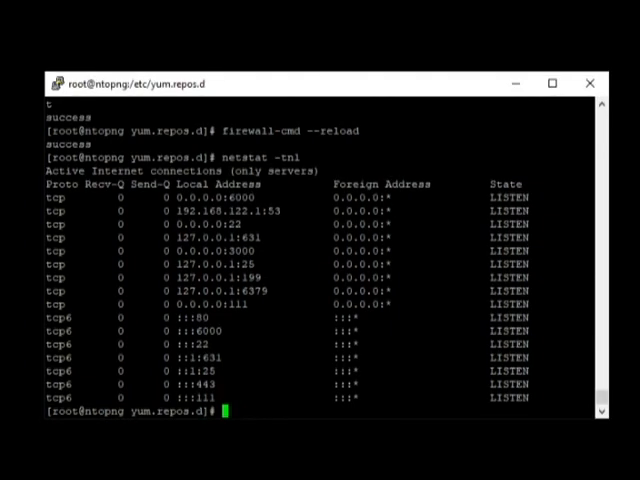
- Go to /usr/local/etc and create an ntopng folder there
{"action": "type", "text": "cd /usr"}
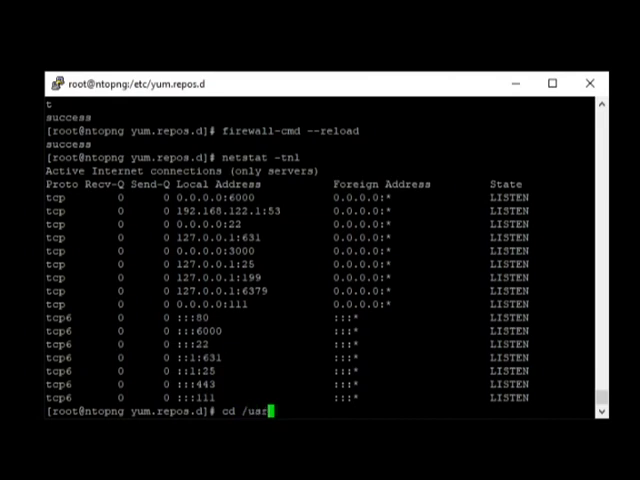
{"action": "type", "text": "/local/etc"}
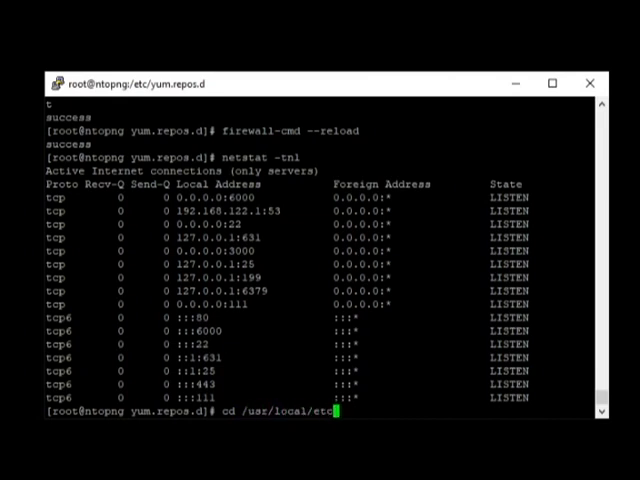
{"action": "key", "text": "Return"}
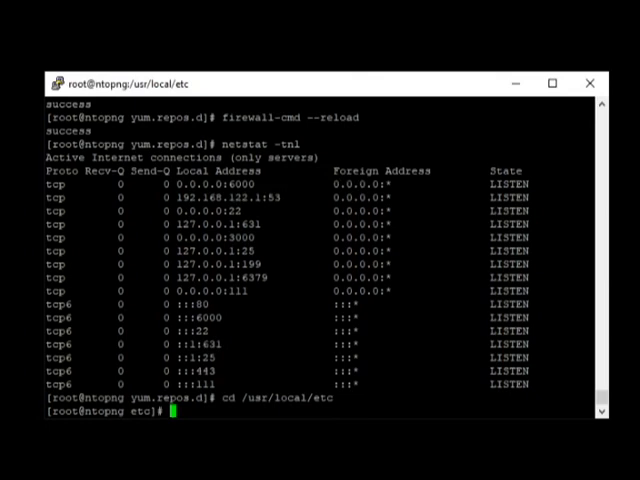
{"action": "type", "text": "mkdir"}
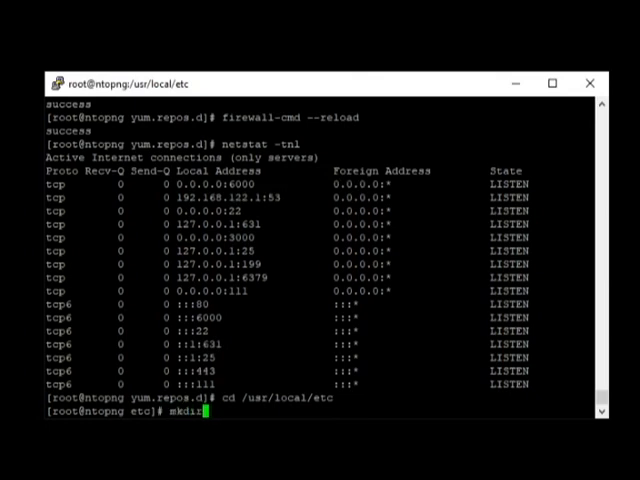
{"action": "key", "text": "Return"}
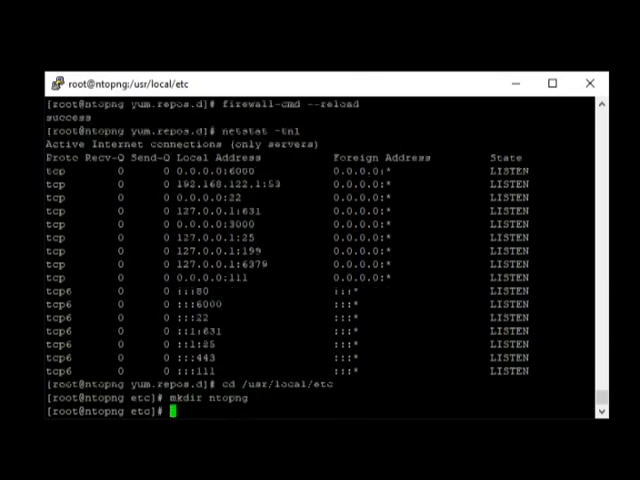
- Move into the ntopng folder and enter the nano ntopng.start command
{"action": "type", "text": "cd"}
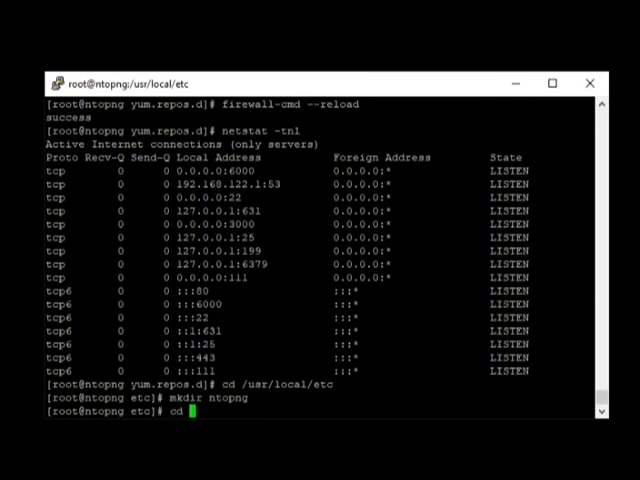
{"action": "type", "text": "ntopng"}
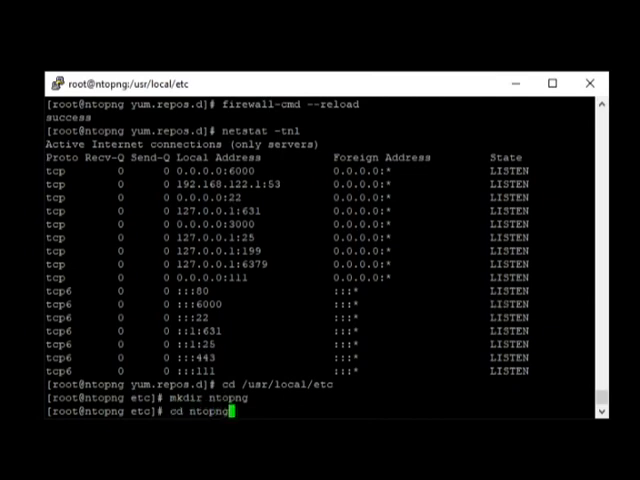
{"action": "key", "text": "Return"}
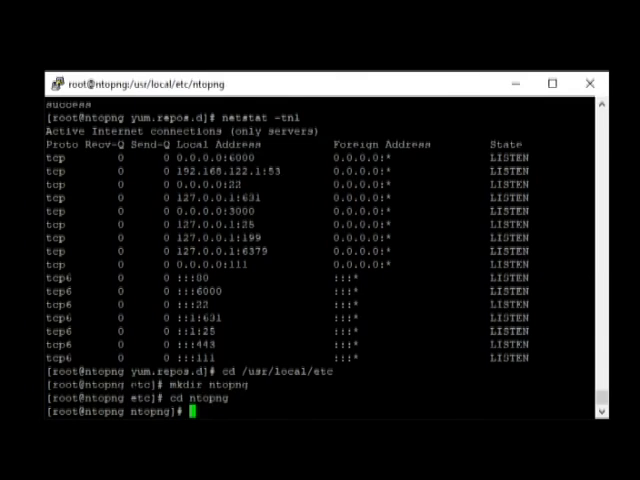
{"action": "type", "text": "nano"}
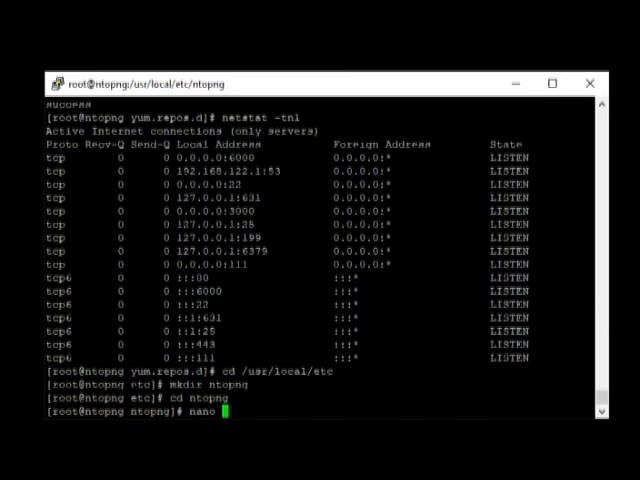
{"action": "type", "text": "topng"}
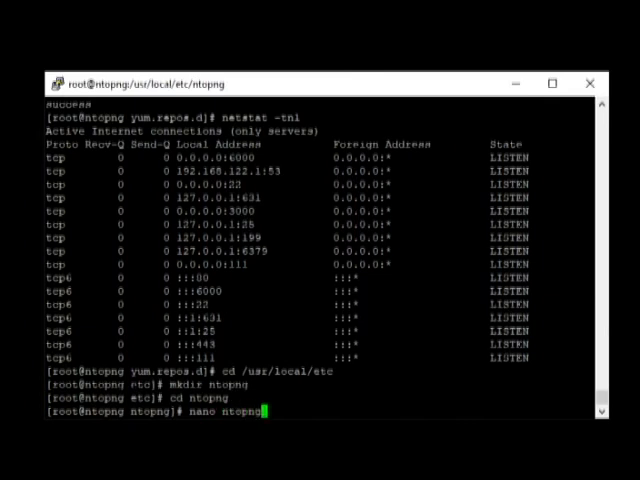
{"action": "type", "text": ".start"}
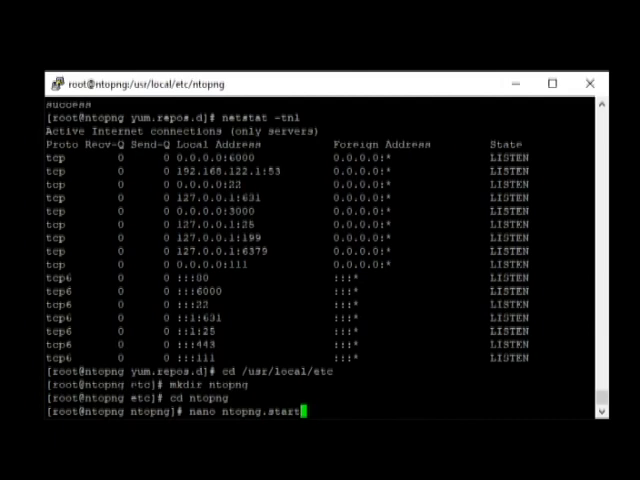
- Write local-network 172.31.0.0 and interface 0 into ntopng.start, then exit nano
{"action": "key", "text": "Return"}
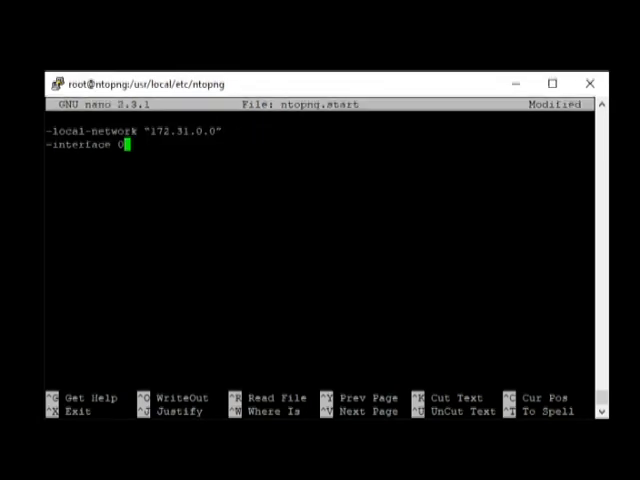
{"action": "key", "text": "ctrl+x"}
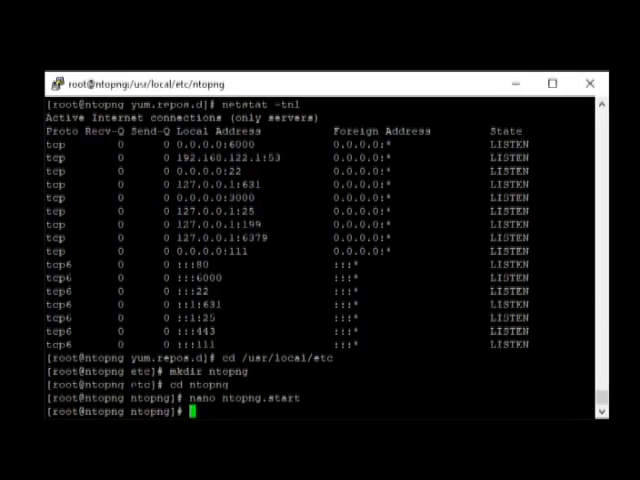
- Create ntopng.pid containing -G=/var/run/ntopng.pid and save it
{"action": "type", "text": "nano"}
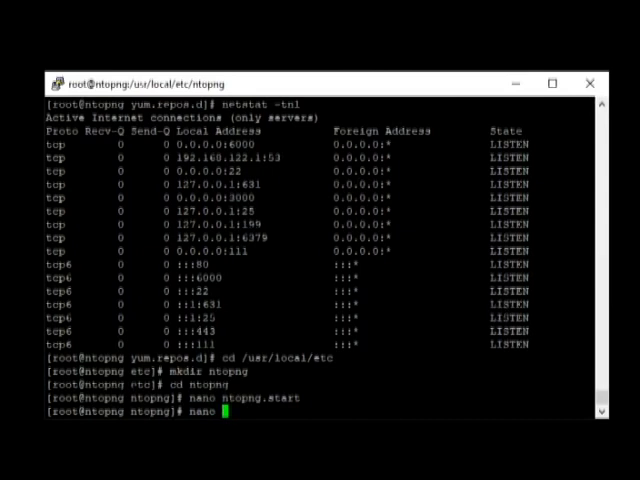
{"action": "type", "text": "ntop"}
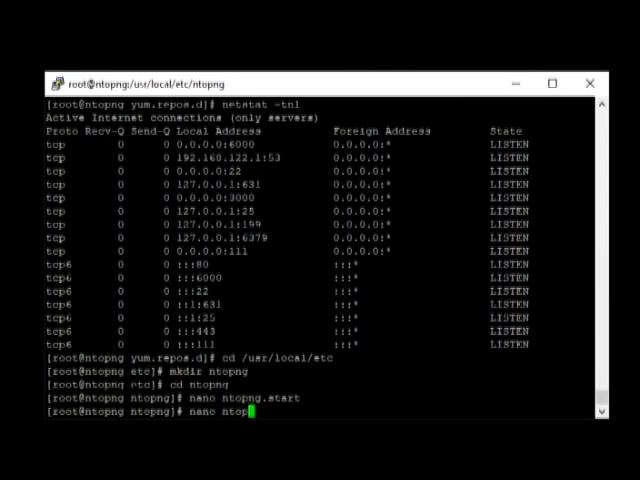
{"action": "type", "text": "g.pid"}
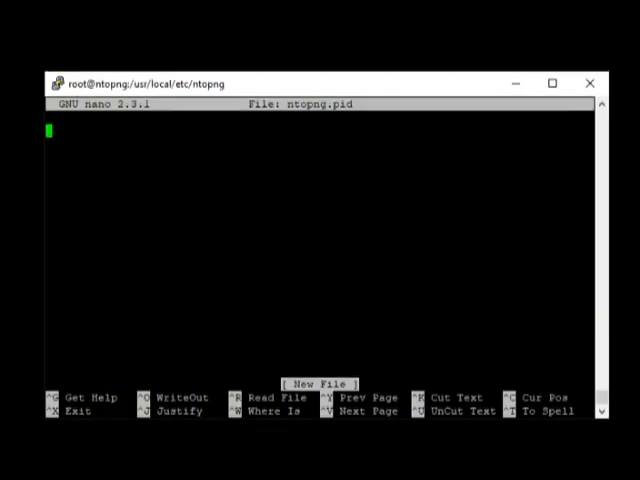
{"action": "type", "text": "-G=/var/run/ntopng.pid"}
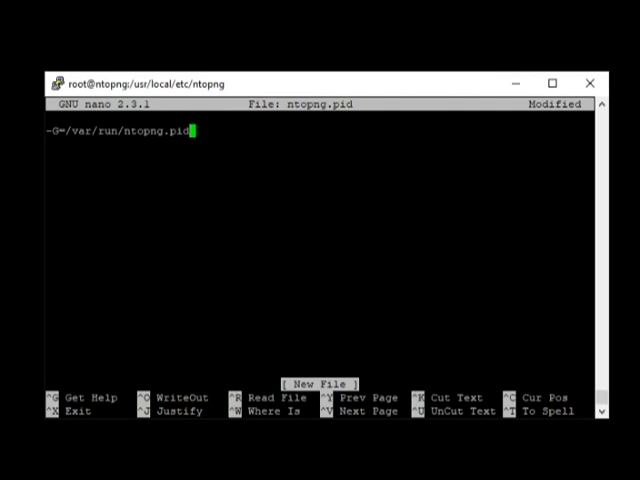
{"action": "key", "text": "ctrl+o"}
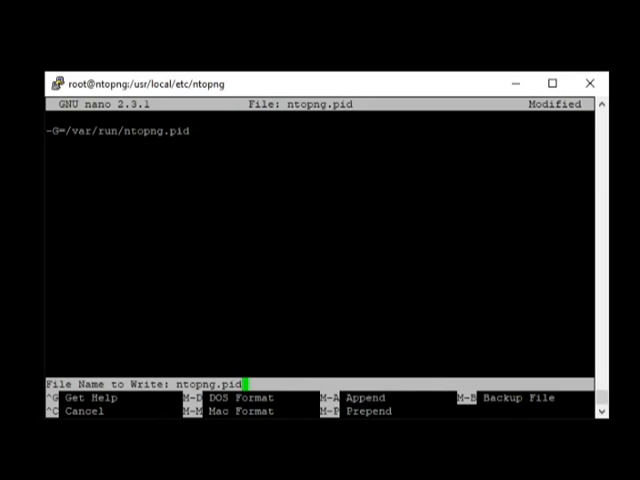
{"action": "key", "text": "Return"}
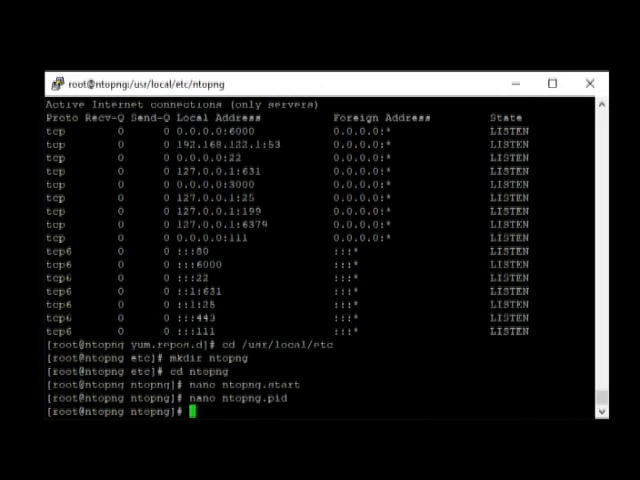
{"action": "type", "text": "systemctl restart redi"}
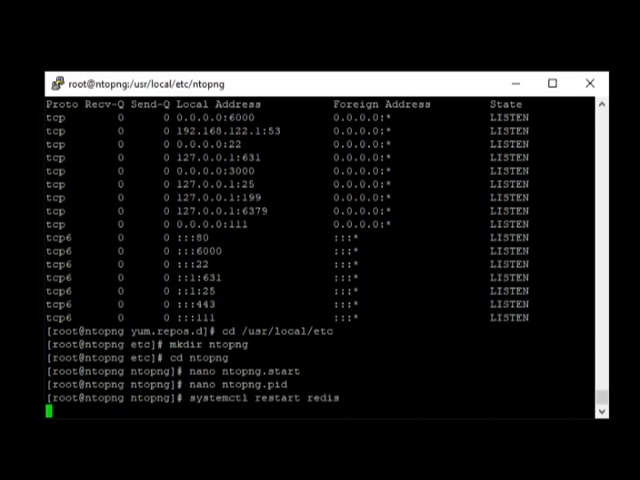
- Restart the redis and ntopng services with systemctl
{"action": "type", "text": "systemctl restart re"}
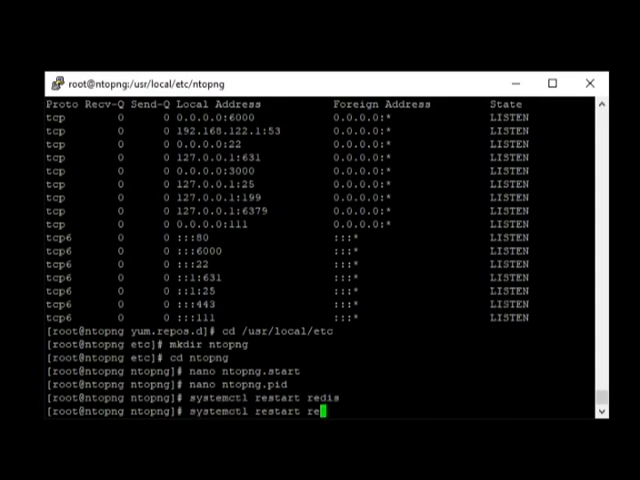
{"action": "type", "text": "topng"}
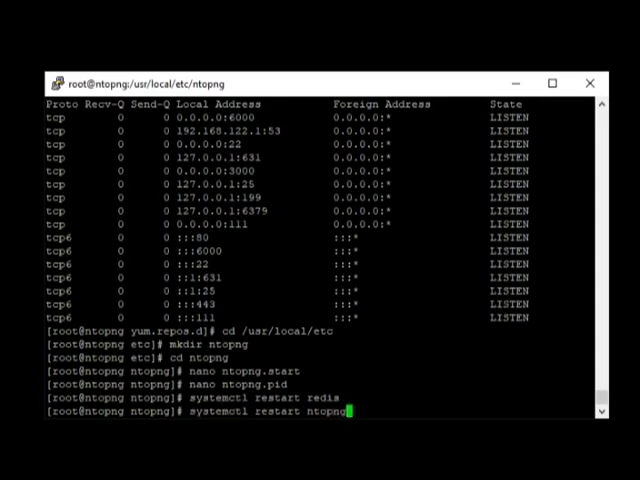
{"action": "key", "text": "Return"}
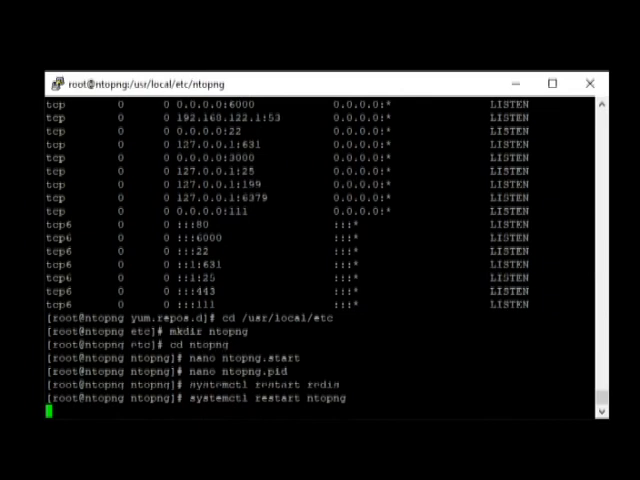
{"action": "key", "text": "Return"}
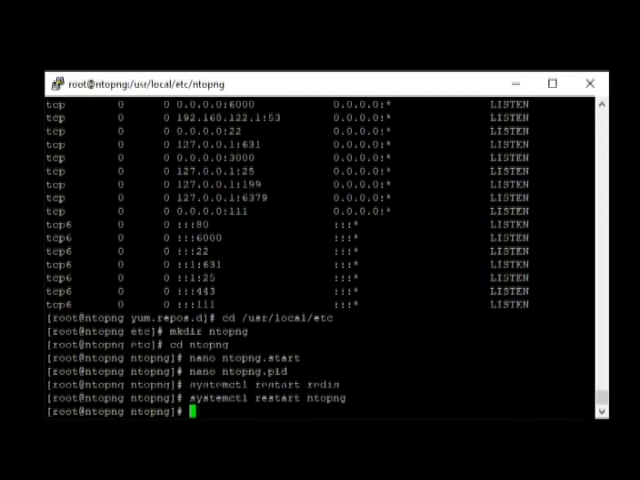
- Tail the last 50 lines of /var/log/ntopng/ntopng.log, which reports no such file
{"action": "type", "text": "t"}
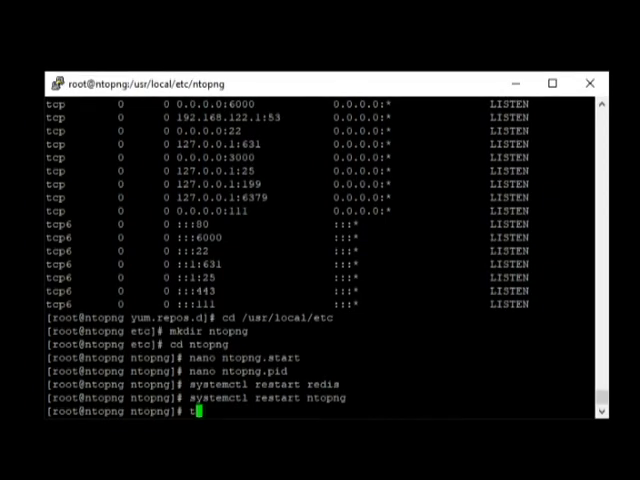
{"action": "type", "text": "ail"}
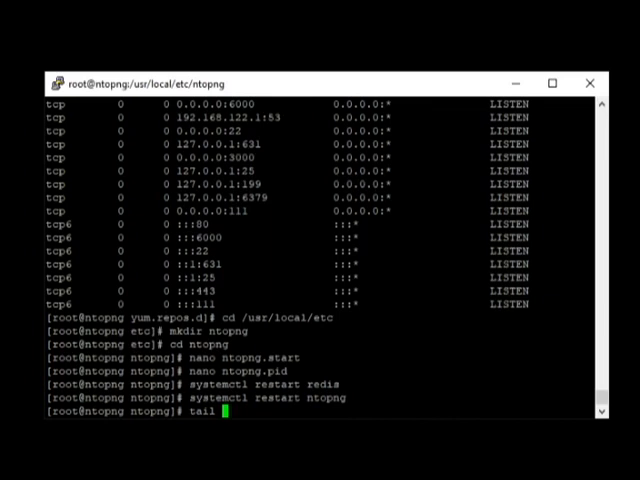
{"action": "type", "text": "-50"}
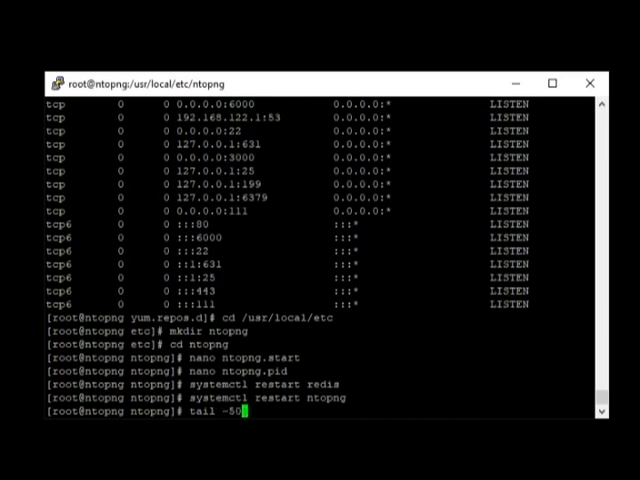
{"action": "type", "text": "/var"}
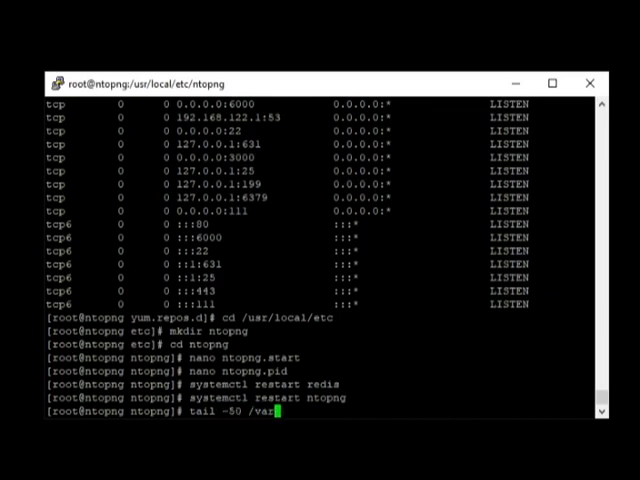
{"action": "type", "text": "log/"}
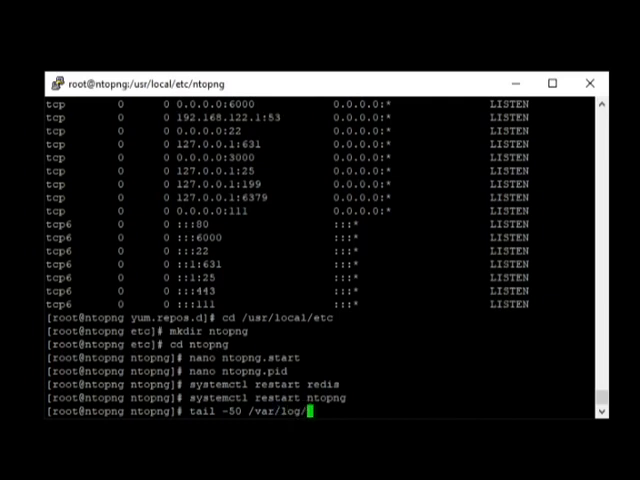
{"action": "type", "text": "ntopn"}
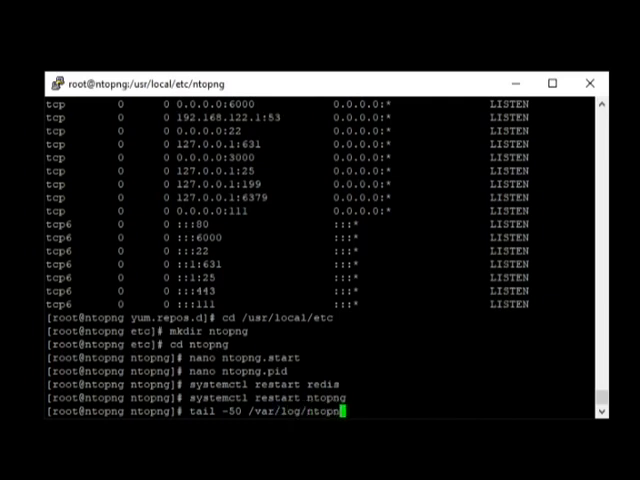
{"action": "type", "text": "/n"}
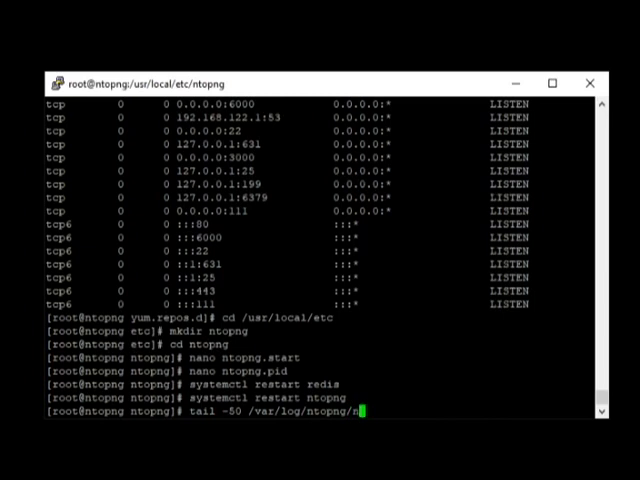
{"action": "key", "text": "Return"}
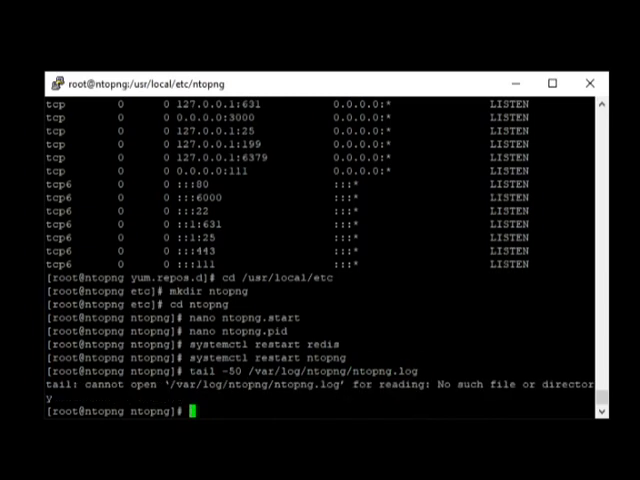
{"action": "type", "text": "tail -50 /var/log/ntopng/ntopng.log"}
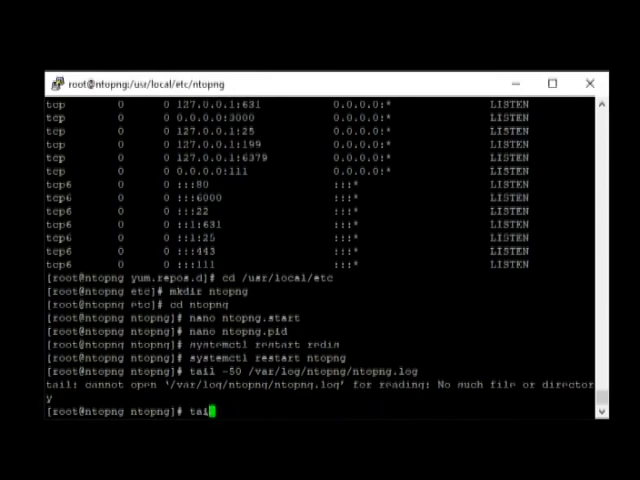
- Start typing a cd into /var/log/ntopng
{"action": "type", "text": "cd"}
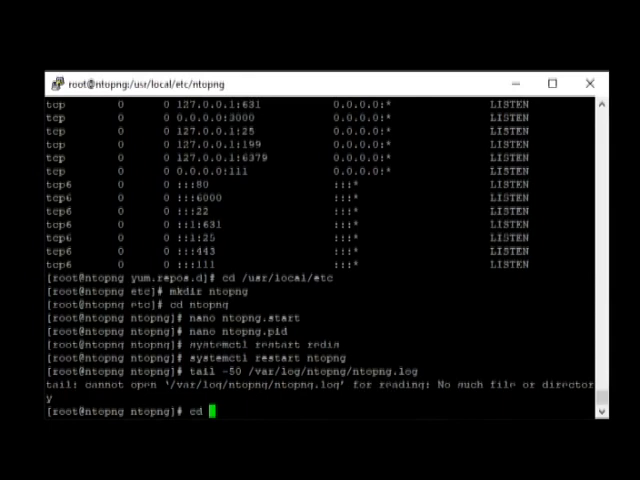
{"action": "type", "text": "/var/lo"}
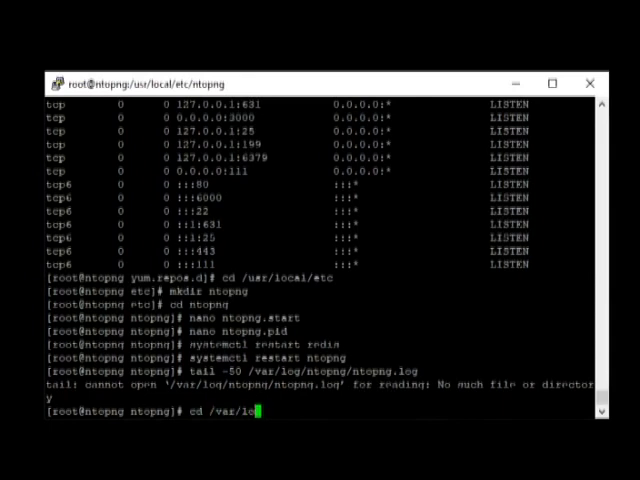
{"action": "type", "text": "n"}
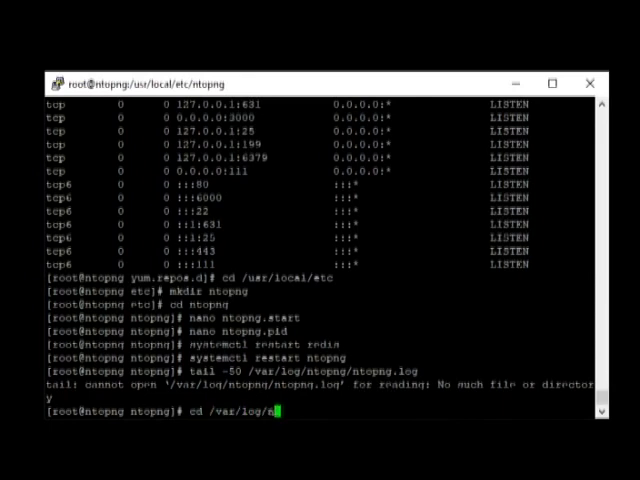
- Try entering /var/log/ntopng, move to /var/log, and create an ntopng directory there
{"action": "key", "text": "Return"}
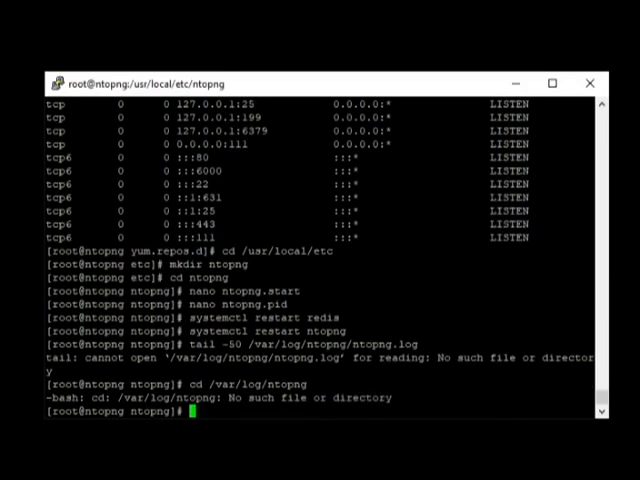
{"action": "type", "text": "cd /var/log/ntop"}
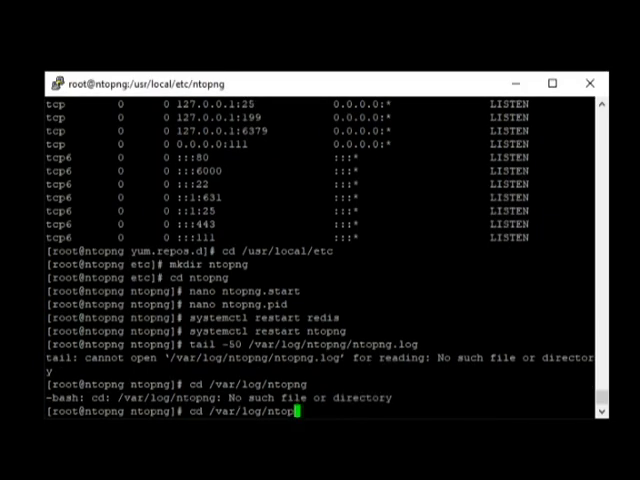
{"action": "key", "text": "Return"}
{"action": "type", "text": "m"}
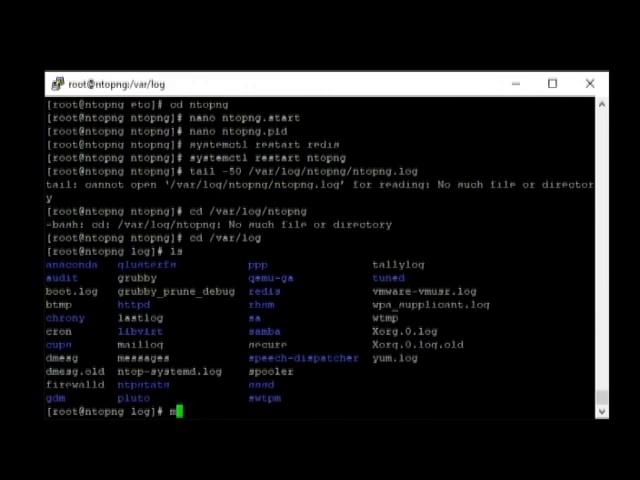
{"action": "type", "text": "kdir ntopng"}
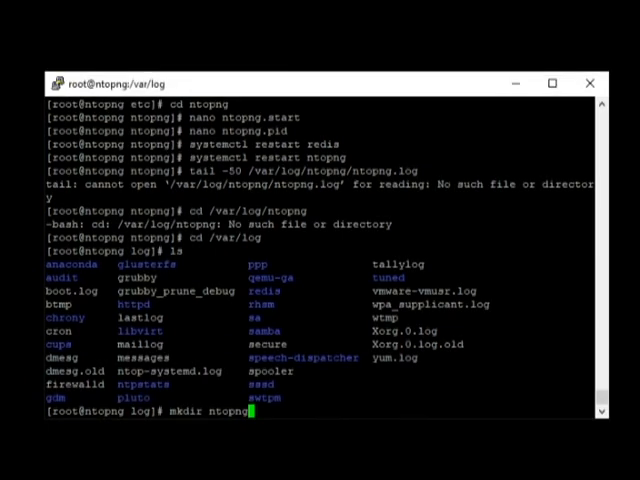
{"action": "key", "text": "Return"}
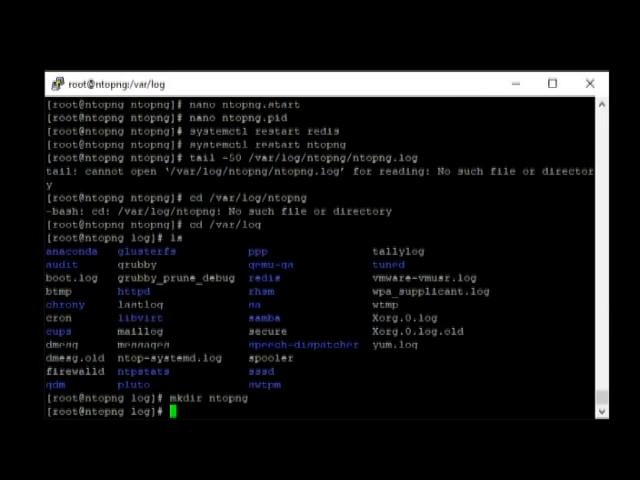
- Create ntopng.log in /var/log with a custom comment line and close nano
{"action": "type", "text": "nano nt"}
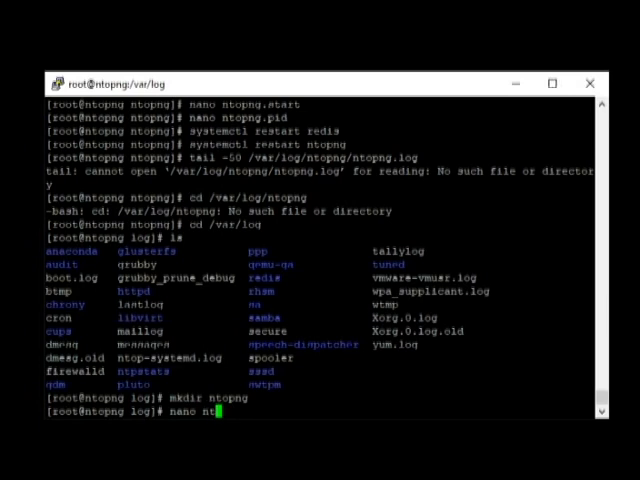
{"action": "type", "text": "opng"}
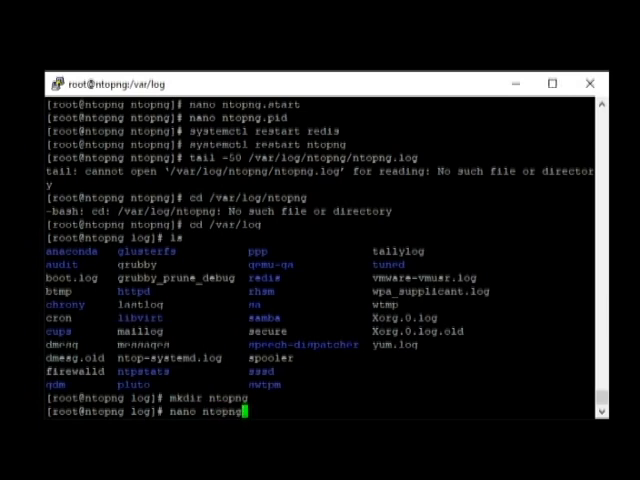
{"action": "type", "text": ".log"}
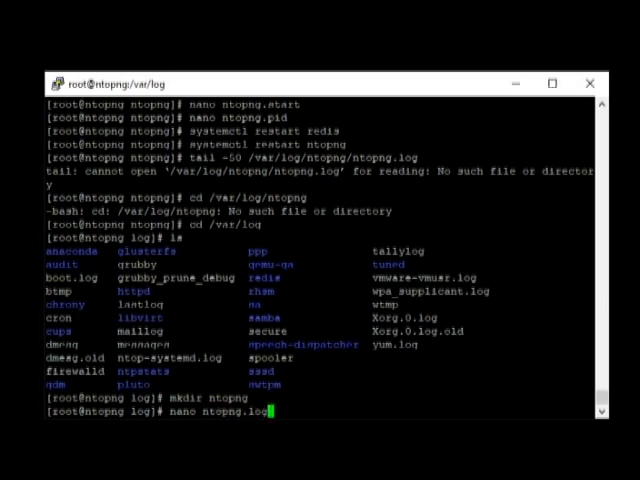
{"action": "key", "text": "Return"}
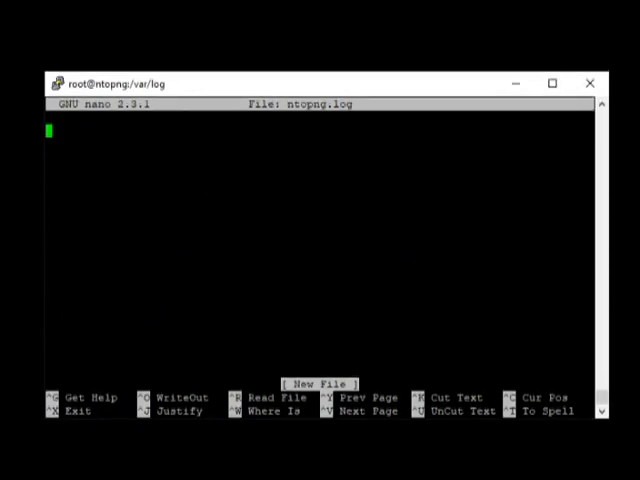
{"action": "type", "text": "a"}
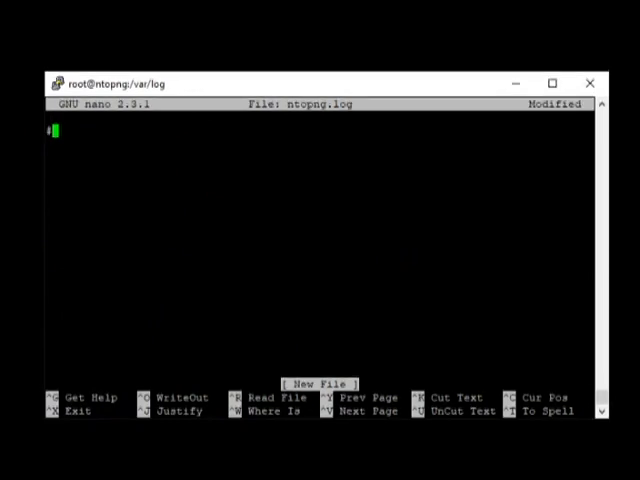
{"action": "type", "text": "#custom comme"}
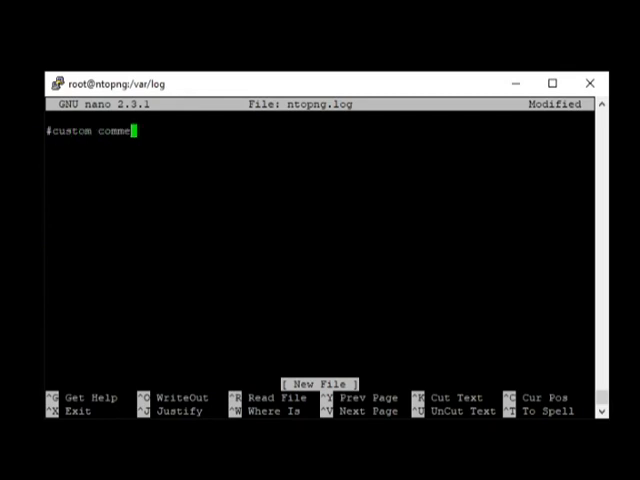
{"action": "key", "text": "ctrl+x"}
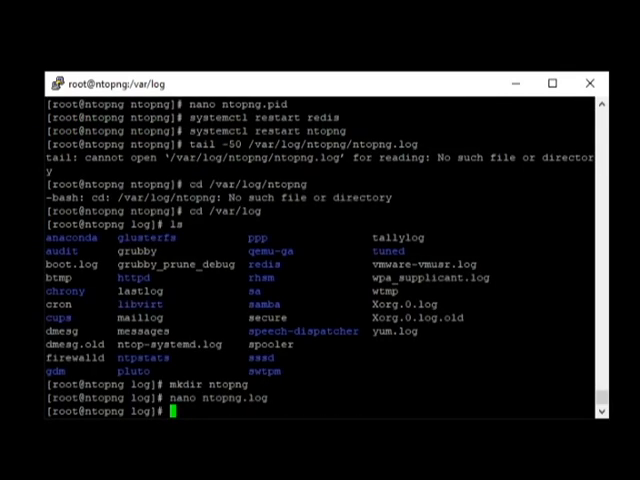
{"action": "type", "text": "cd /var/log"}
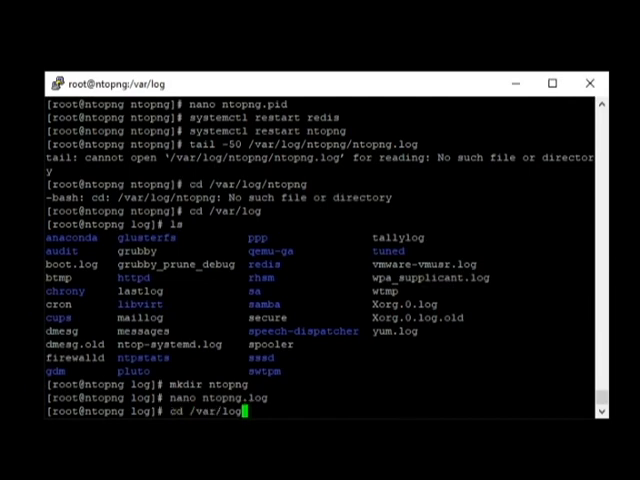
{"action": "type", "text": "tail -50 /var/log/ntopng/ntopng.log"}
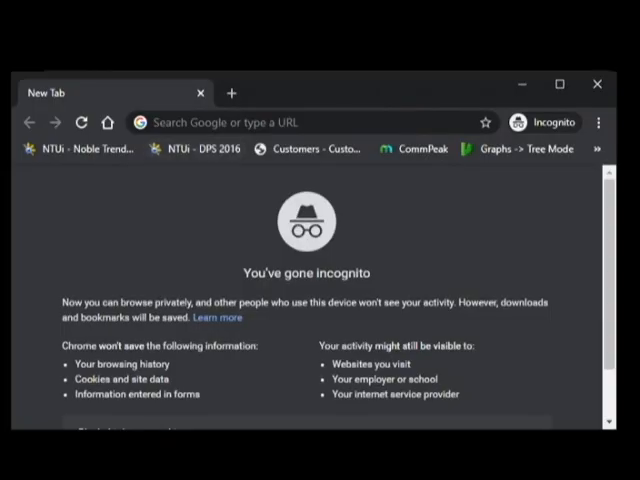
- Open the ntopng page at 192.168.10.2:3000 in Chrome
{"action": "left_click", "coordinate": [300, 122]}
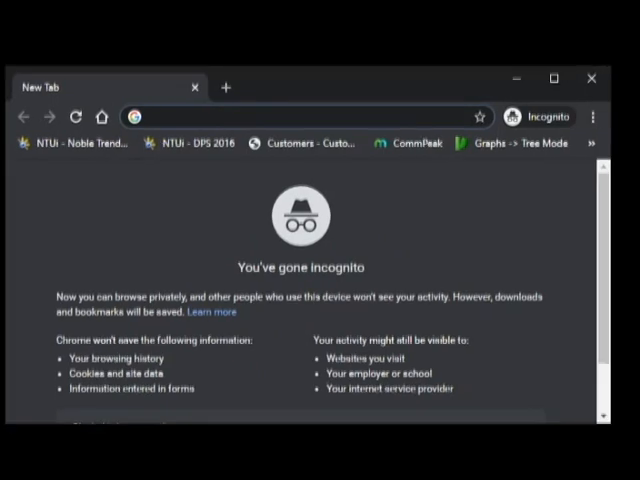
{"action": "type", "text": "192.168.10.2"}
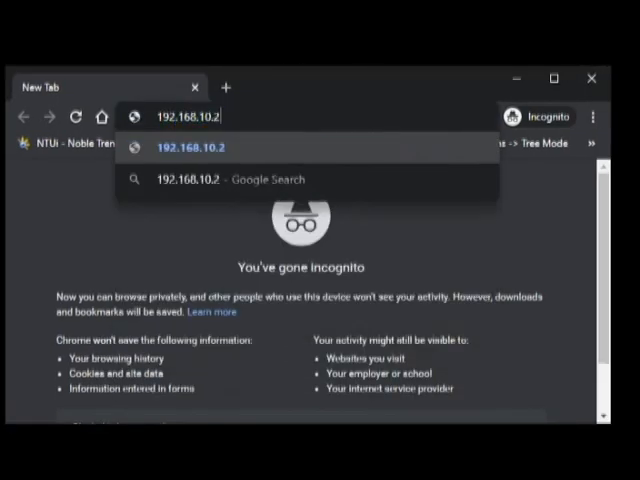
{"action": "type", "text": ":3000/lua/login.lua?referer=192.1"}
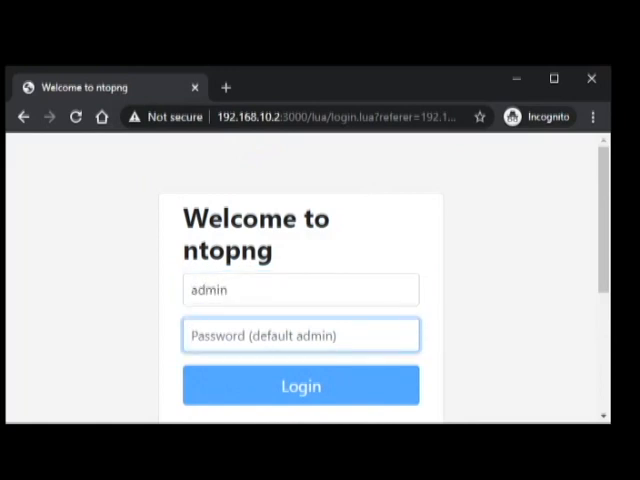
- Log in as admin and replace the default password with a new one
{"action": "left_click", "coordinate": [300, 385]}
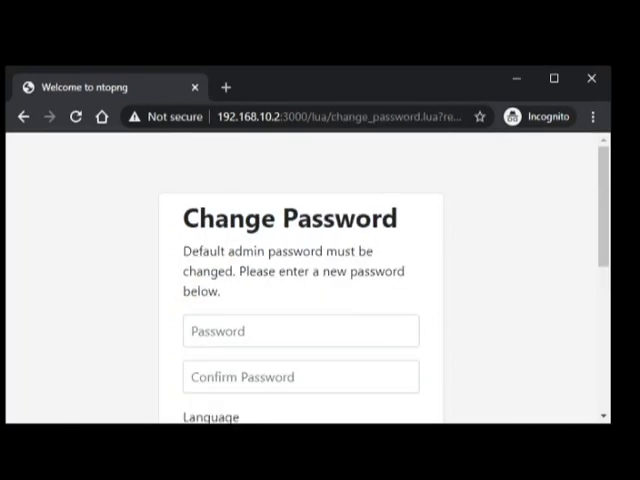
{"action": "scroll", "scroll_direction": "down", "scroll_amount": 3}
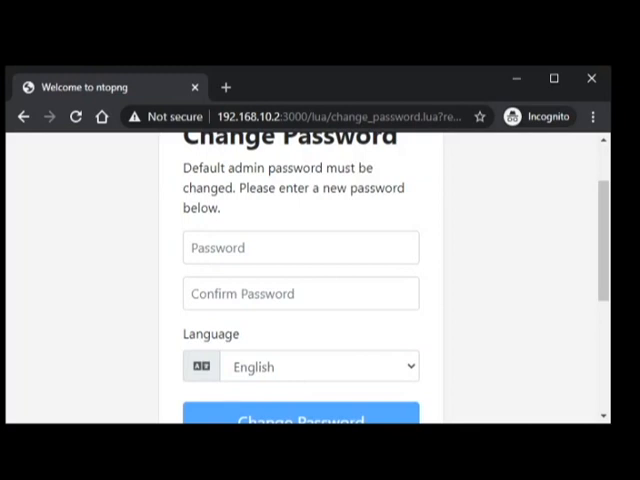
{"action": "left_click", "coordinate": [300, 247]}
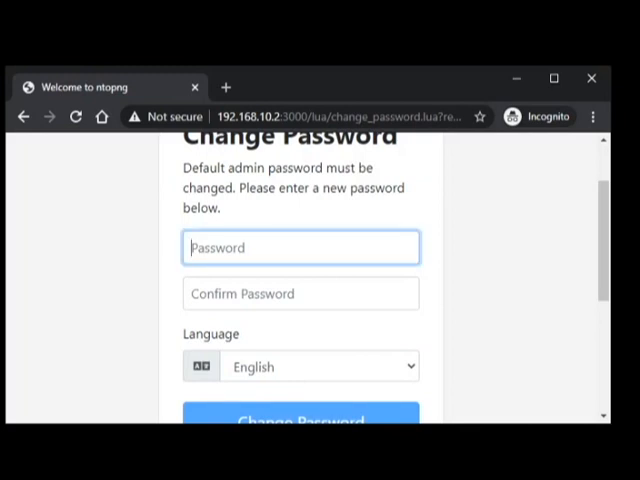
{"action": "type", "text": "•"}
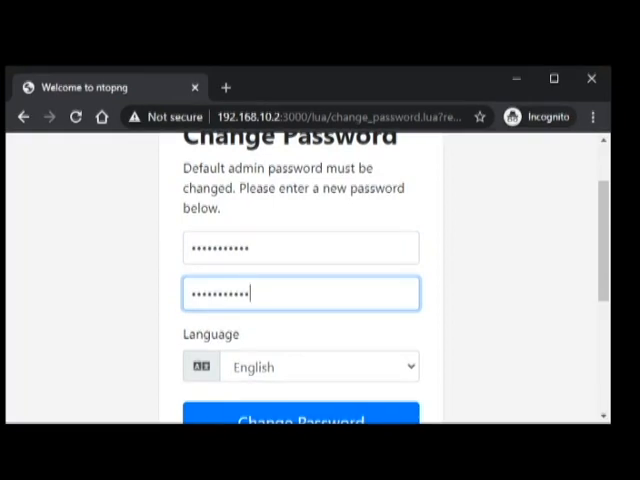
{"action": "scroll", "scroll_direction": "down", "scroll_amount": 3}
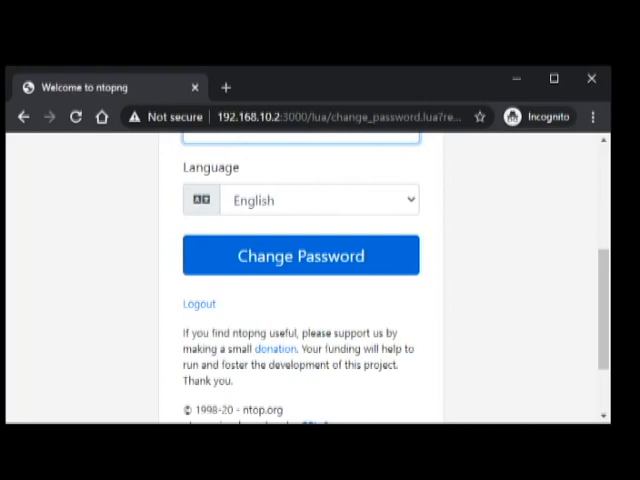
{"action": "scroll", "scroll_direction": "up", "scroll_amount": 3}
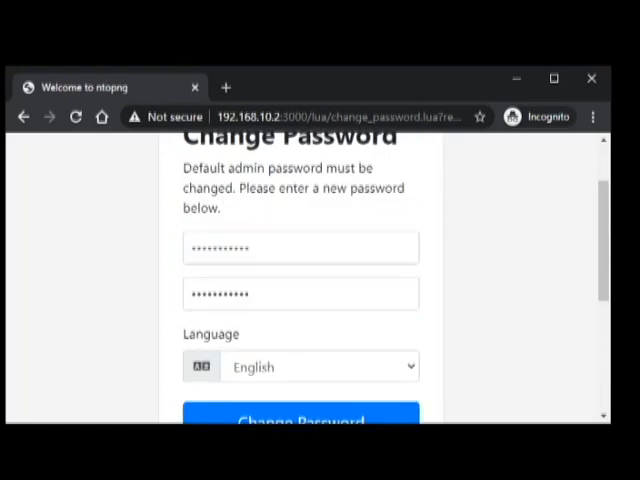
{"action": "left_click", "coordinate": [300, 418]}
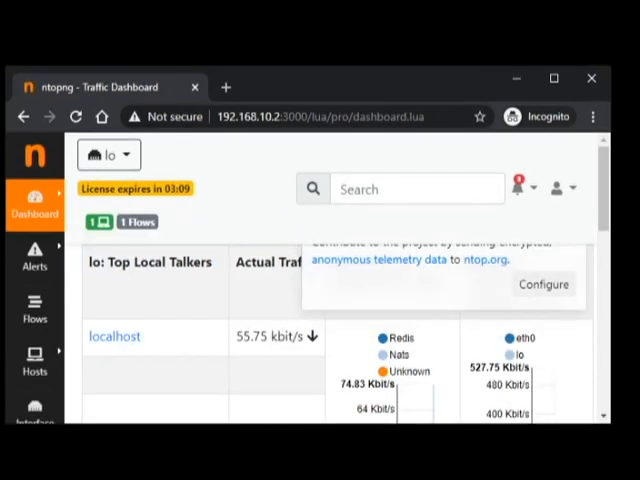
- Zoom the dashboard in and switch the monitored interface to eth0
{"action": "scroll", "scroll_direction": "down", "scroll_amount": 3}
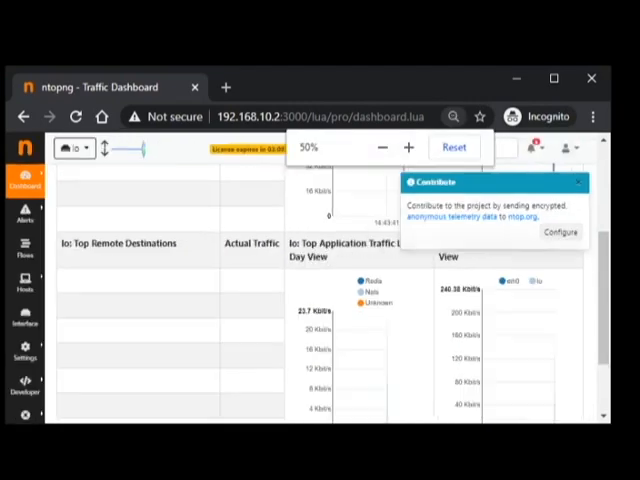
{"action": "left_click", "coordinate": [408, 147]}
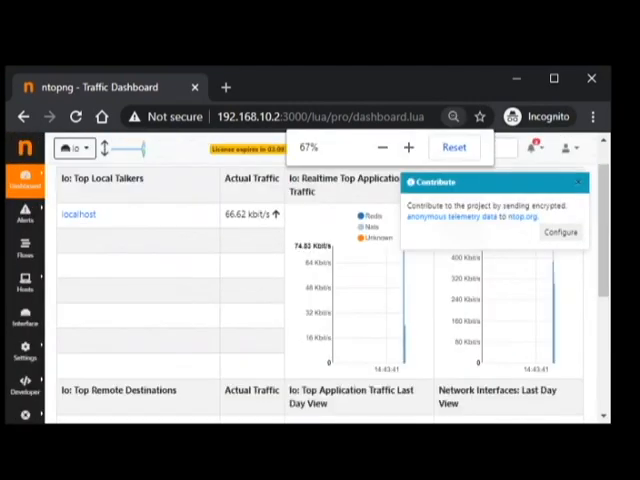
{"action": "left_click", "coordinate": [453, 147]}
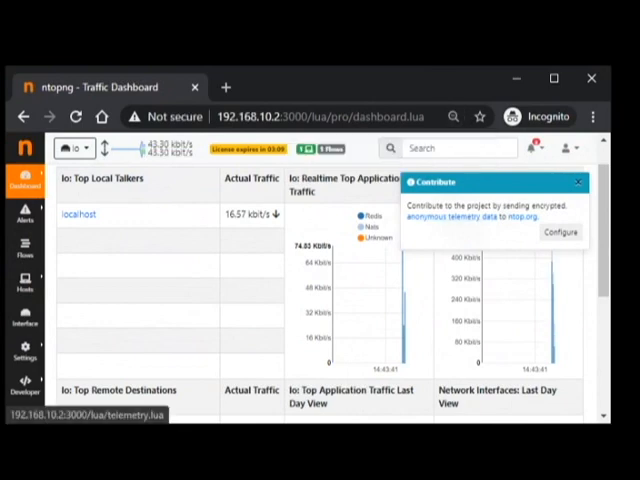
{"action": "left_click", "coordinate": [578, 182]}
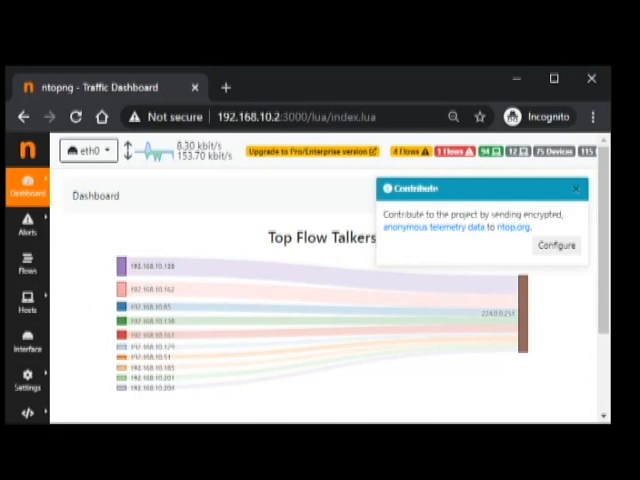
{"action": "left_click", "coordinate": [27, 185]}
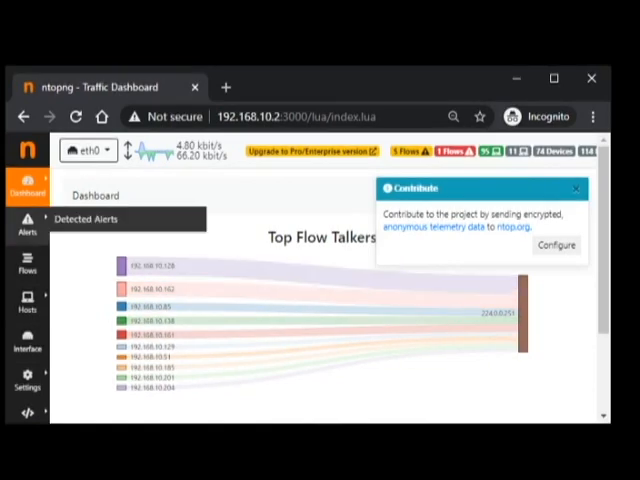
- Open the All Hosts list and view details for host 192.168.10.128, which shows no data
{"action": "left_click", "coordinate": [27, 300]}
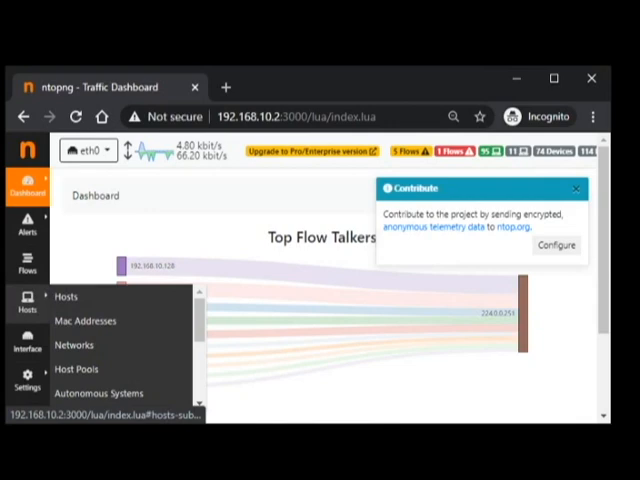
{"action": "left_click", "coordinate": [66, 296]}
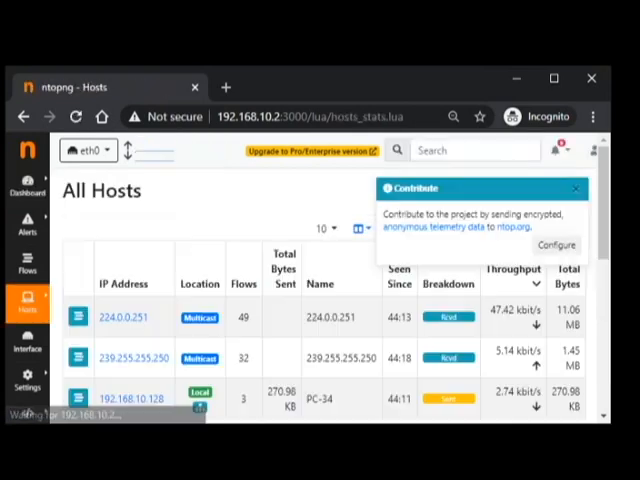
{"action": "scroll", "scroll_direction": "down", "scroll_amount": 3}
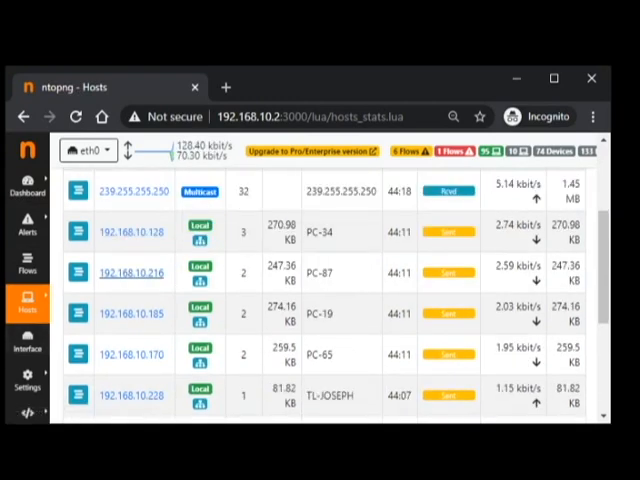
{"action": "mouse_move", "coordinate": [130, 232]}
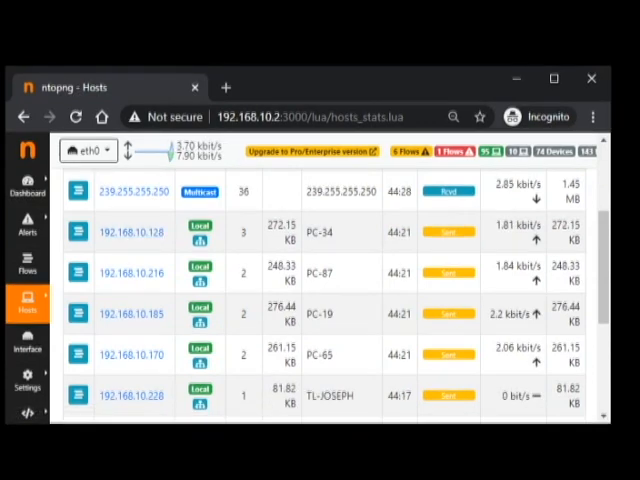
{"action": "left_click", "coordinate": [130, 231]}
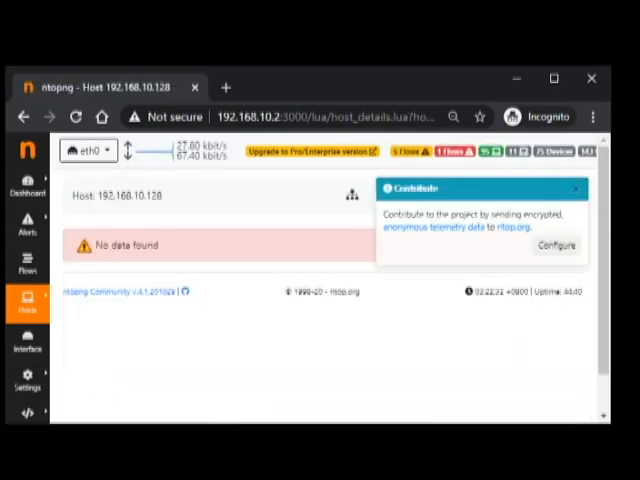
- Dismiss the Contribute notice and open host 192.168.10.237's details from the hosts list
{"action": "left_click", "coordinate": [576, 189]}
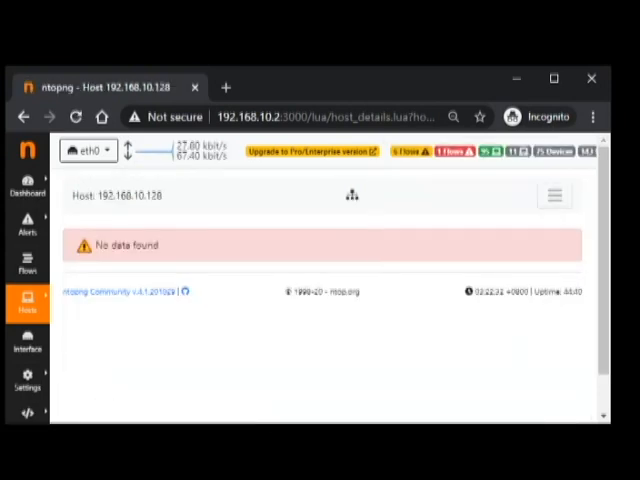
{"action": "left_click", "coordinate": [28, 302]}
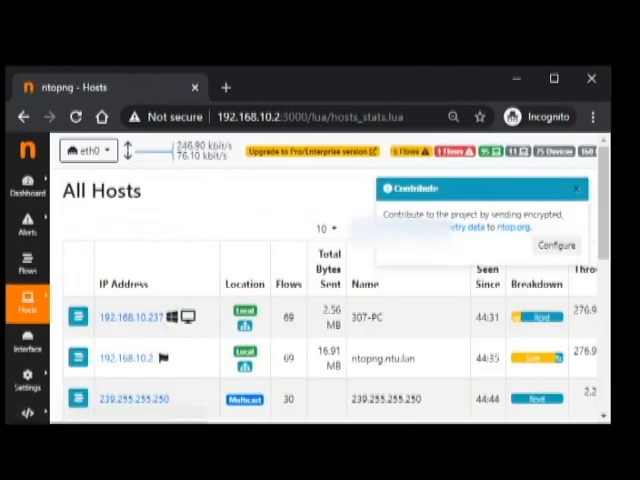
{"action": "scroll", "scroll_direction": "down", "scroll_amount": 3}
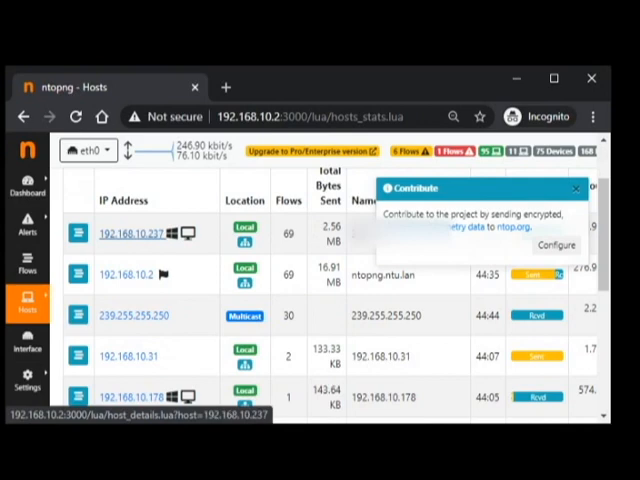
{"action": "left_click", "coordinate": [131, 233]}
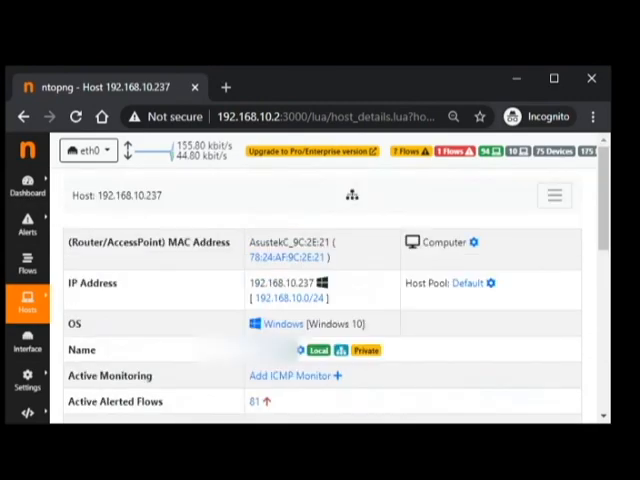
- Show host 192.168.10.237's traffic chart and highlight its 33.66 kbit/s average and top talkers
{"action": "left_click", "coordinate": [554, 195]}
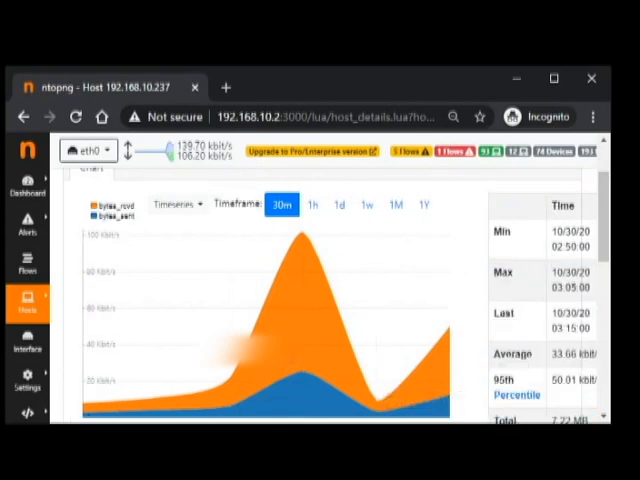
{"action": "scroll", "scroll_direction": "down", "scroll_amount": 3}
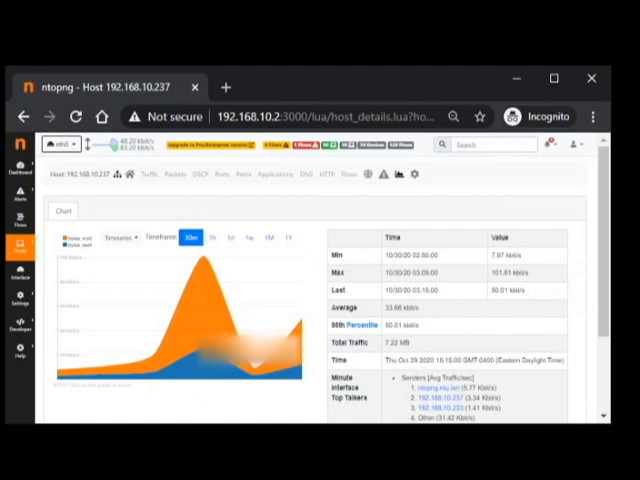
{"action": "double_click", "coordinate": [398, 308]}
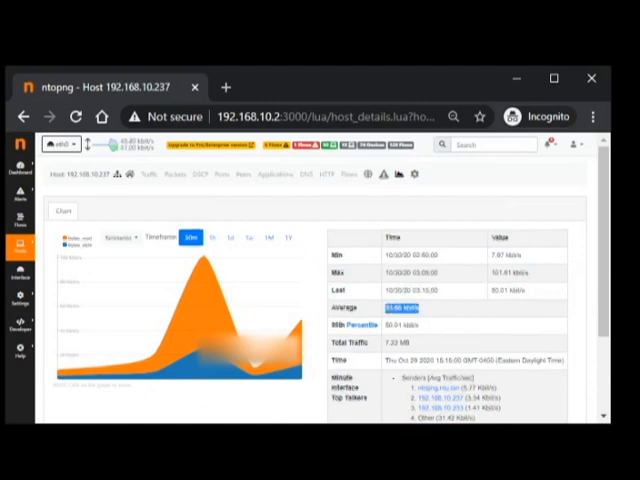
{"action": "scroll", "scroll_direction": "down", "scroll_amount": 3}
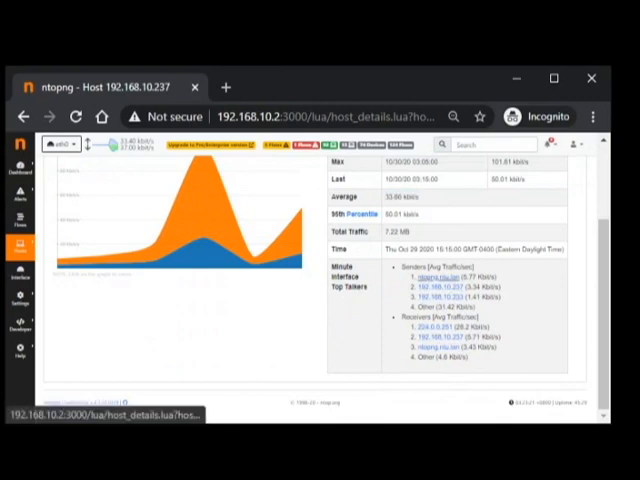